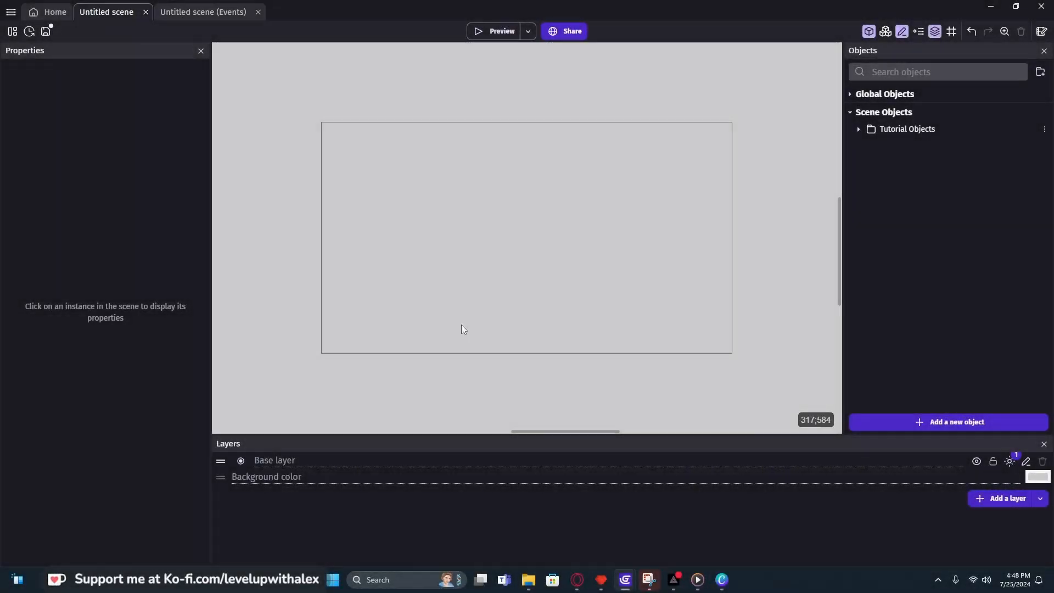
{"action": "mouse_move", "coordinate": [466, 199]}
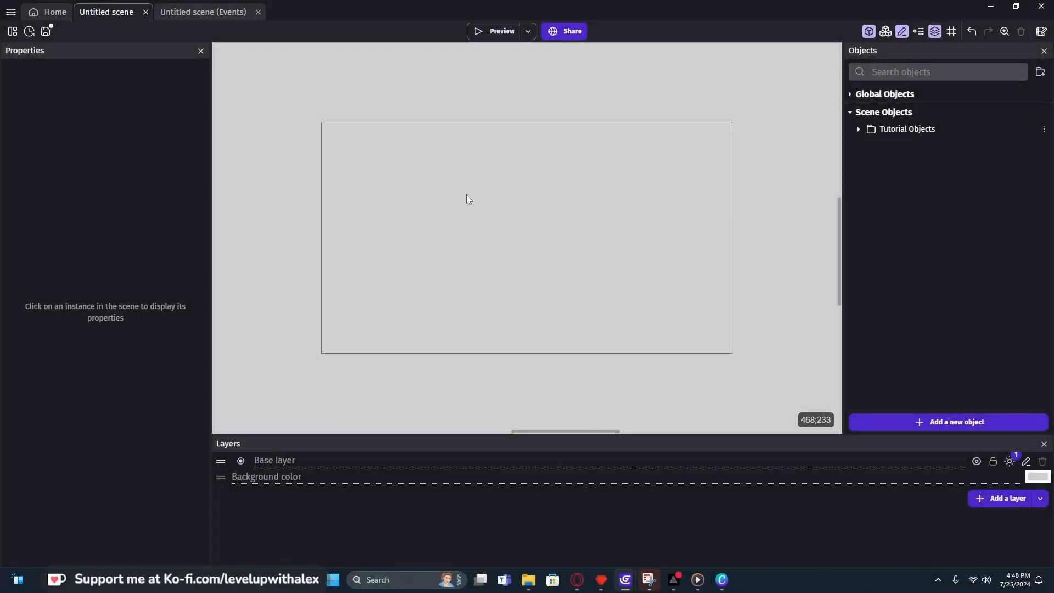
{"action": "mouse_move", "coordinate": [12, 32]}
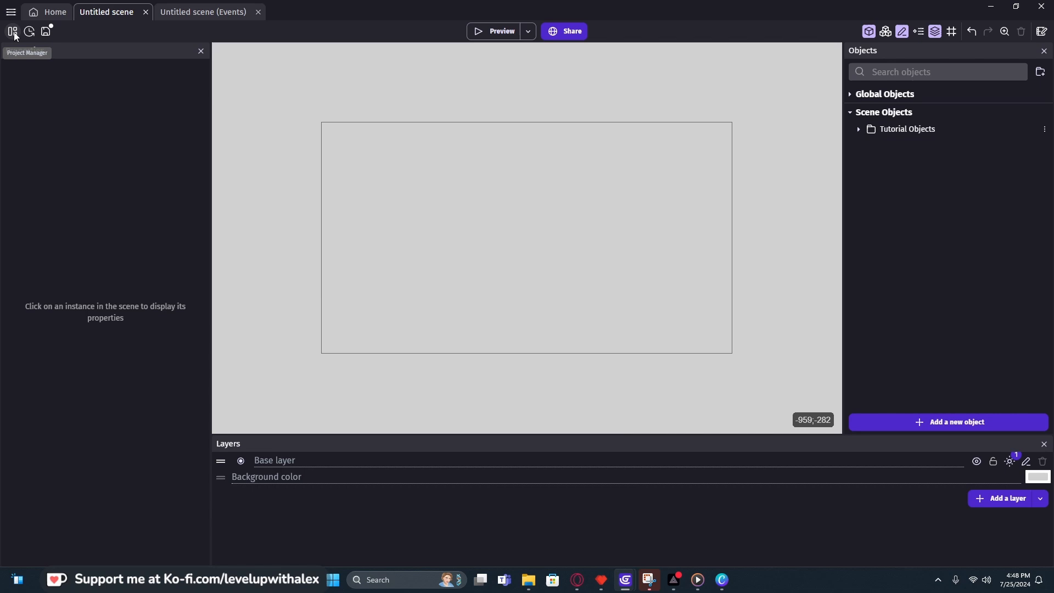
Open and close the Untitled scene's properties, then bring up the project manager panel.
{"action": "left_click", "coordinate": [29, 32]}
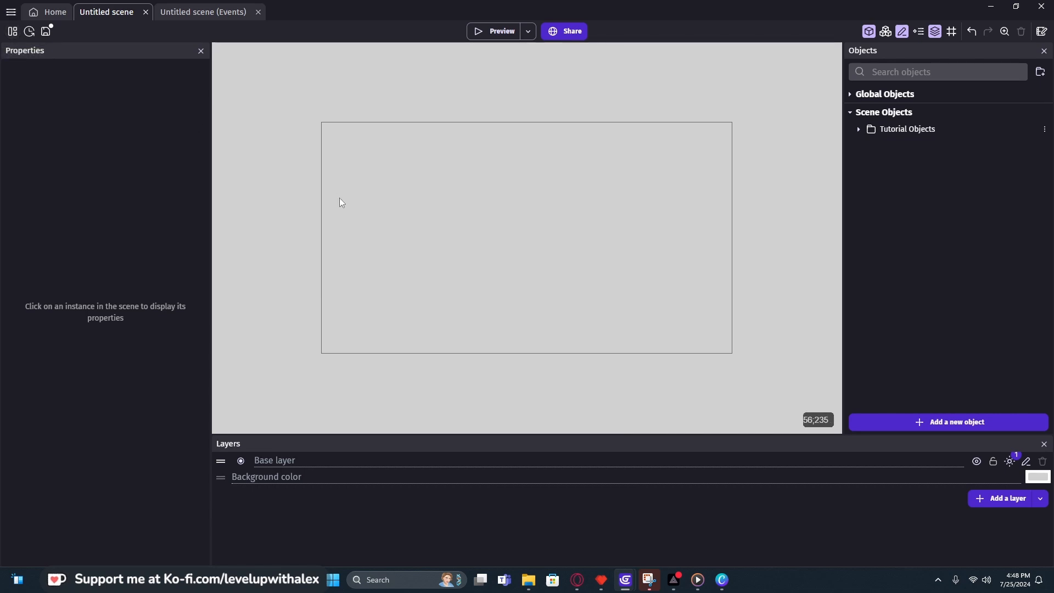
{"action": "right_click", "coordinate": [341, 203]}
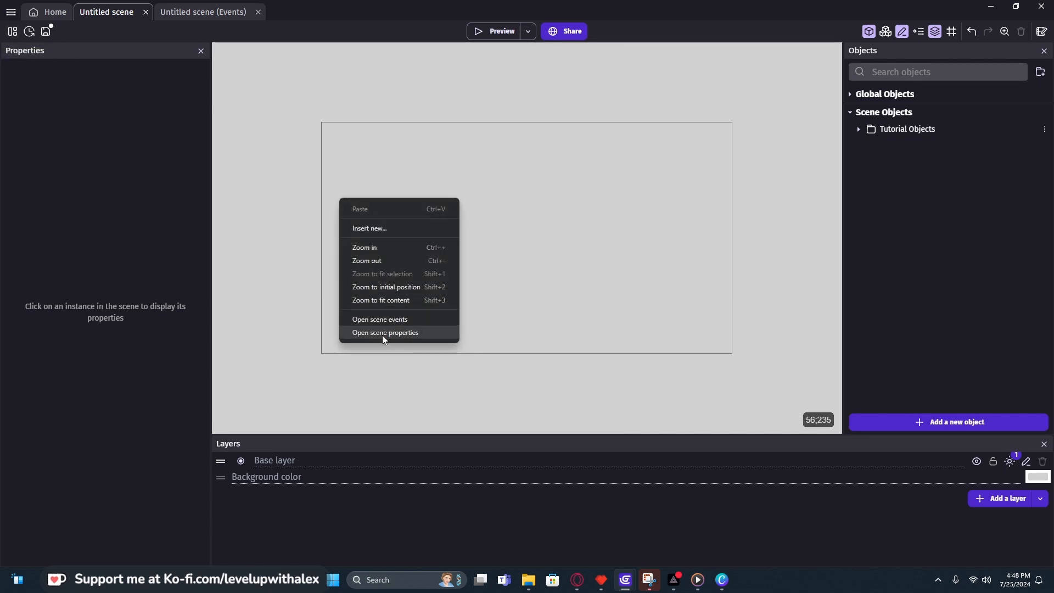
{"action": "left_click", "coordinate": [386, 333]}
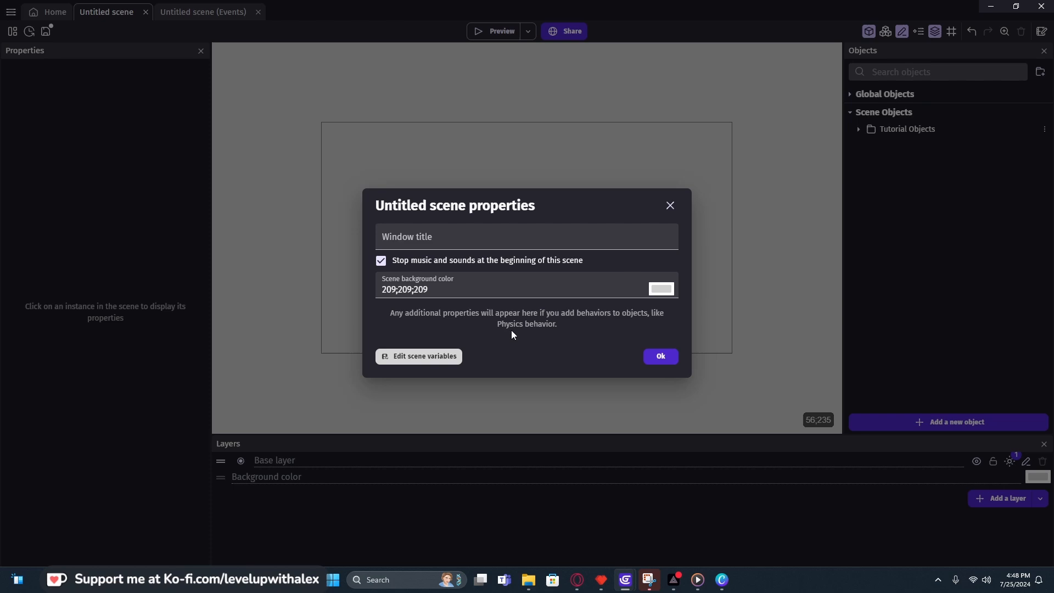
{"action": "left_click", "coordinate": [659, 356]}
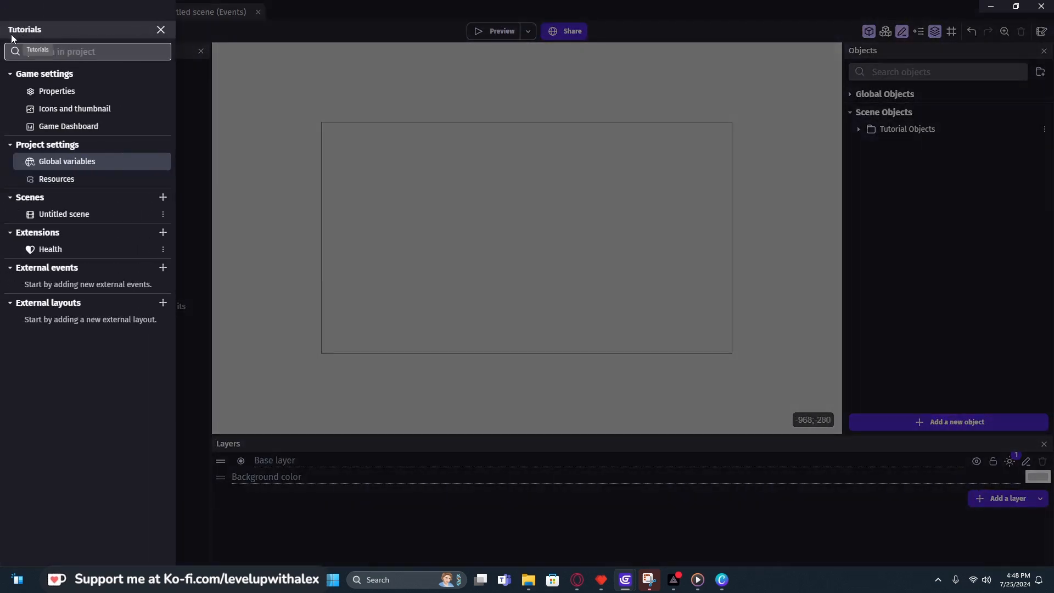
Add a global number variable named Score with value 0 and apply it.
{"action": "left_click", "coordinate": [67, 161]}
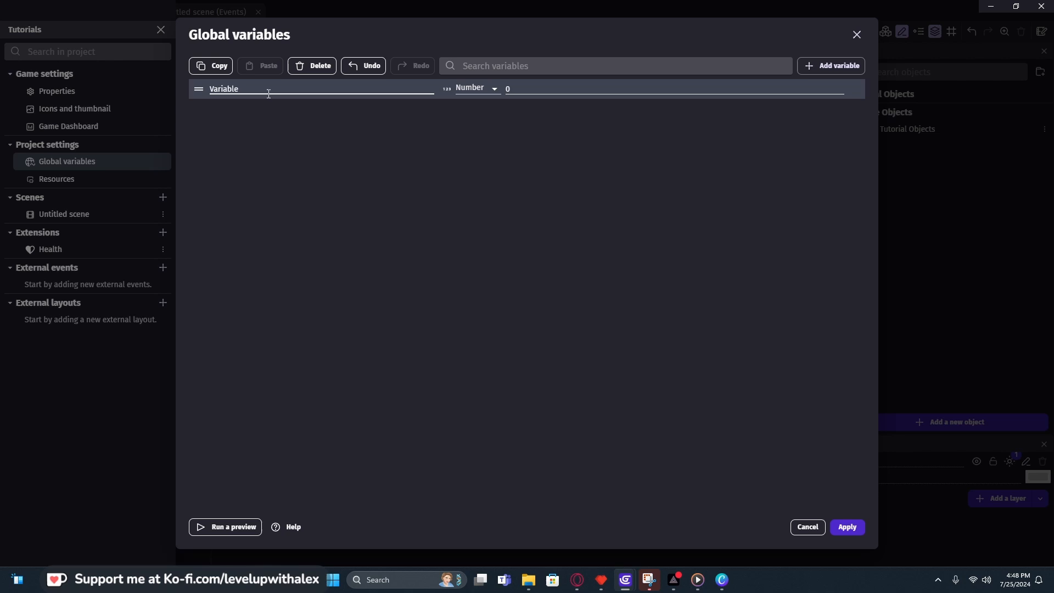
{"action": "type", "text": "Sd"}
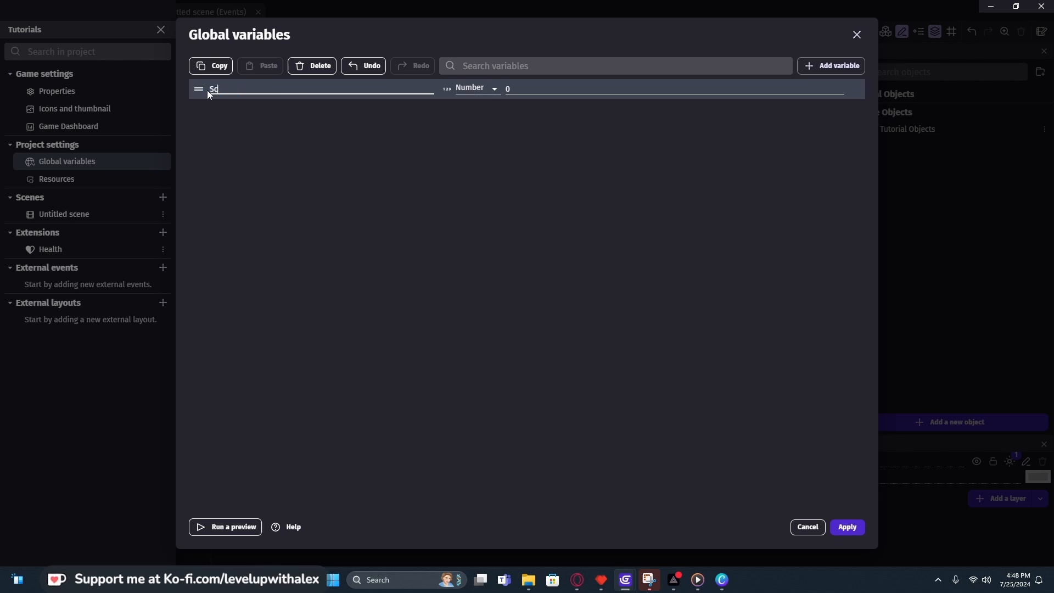
{"action": "type", "text": "ore"}
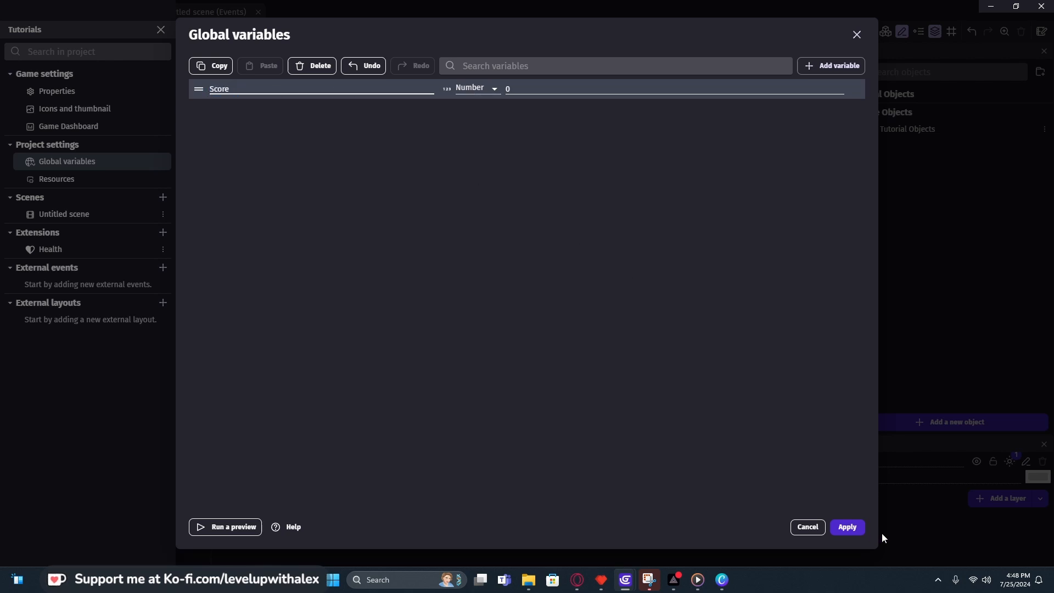
{"action": "left_click", "coordinate": [845, 530]}
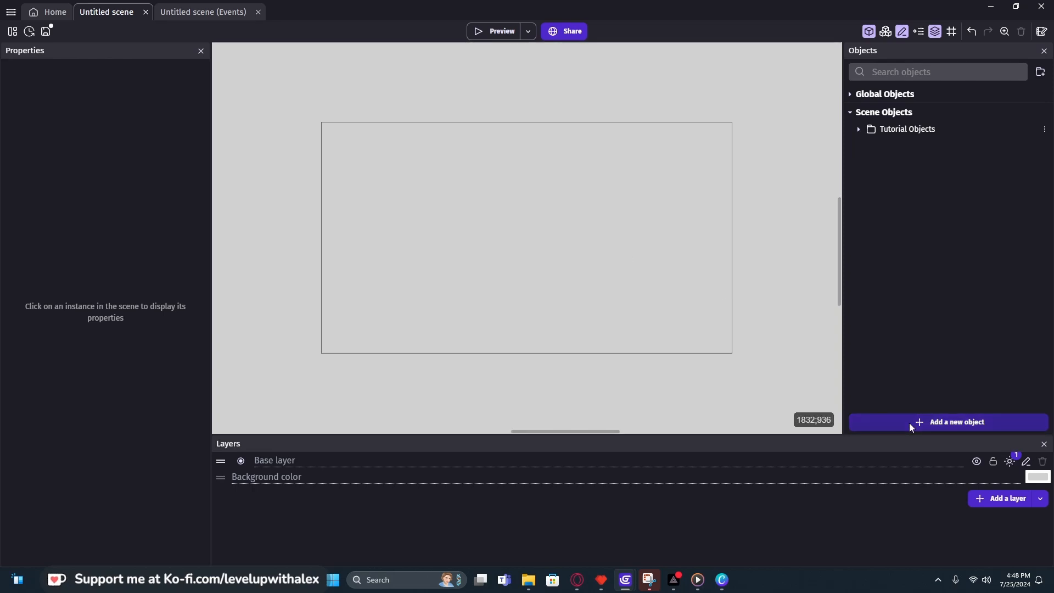
Add the Reddit icon sprite from the Asset Store to the scene.
{"action": "left_click", "coordinate": [948, 423]}
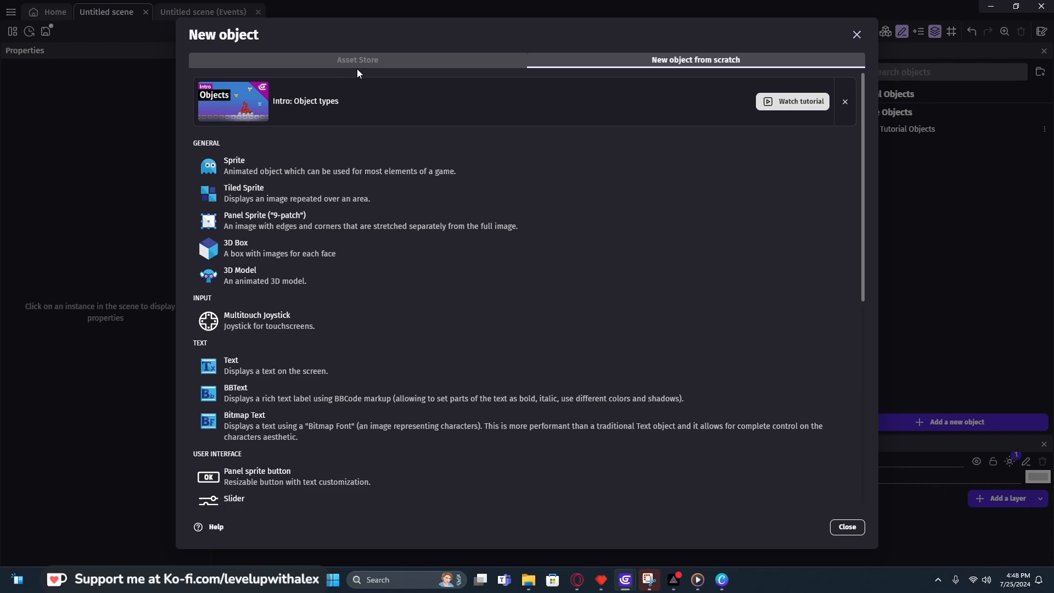
{"action": "left_click", "coordinate": [357, 60]}
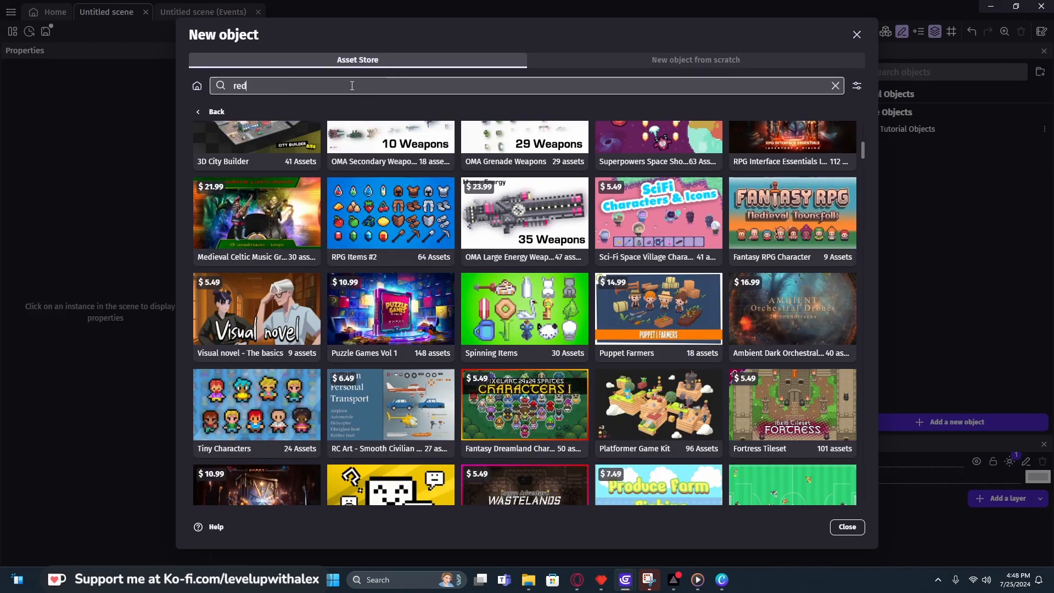
{"action": "scroll", "scroll_direction": "down", "scroll_amount": 3}
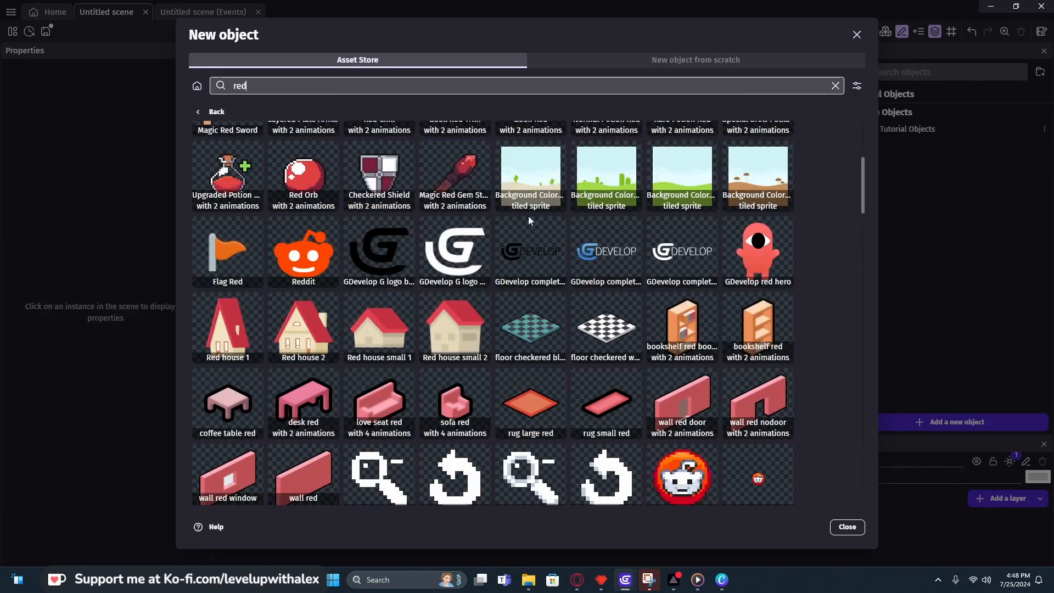
{"action": "scroll", "scroll_direction": "down", "scroll_amount": 3}
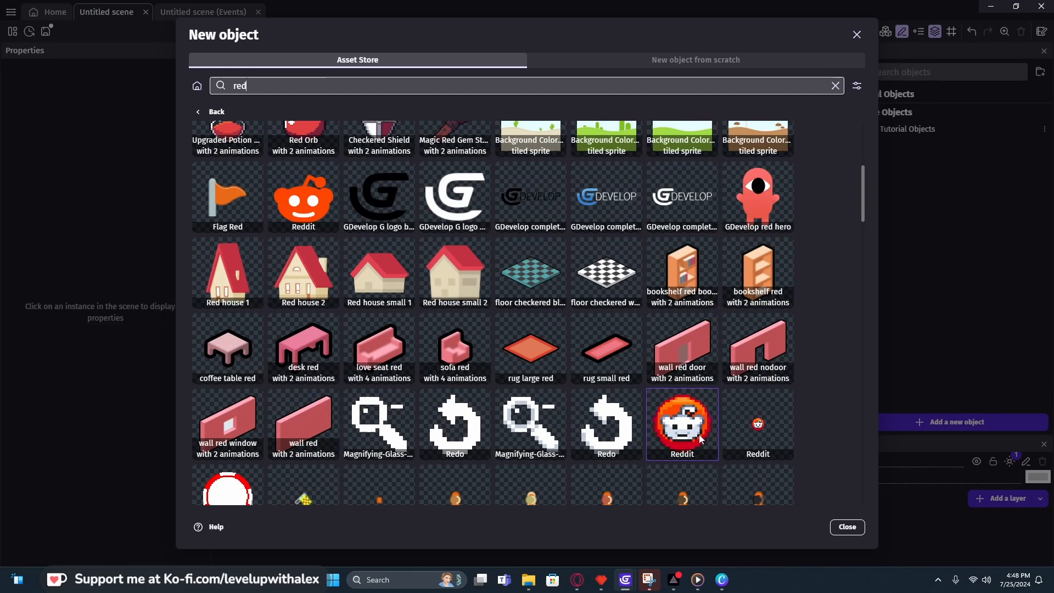
{"action": "left_click", "coordinate": [681, 423]}
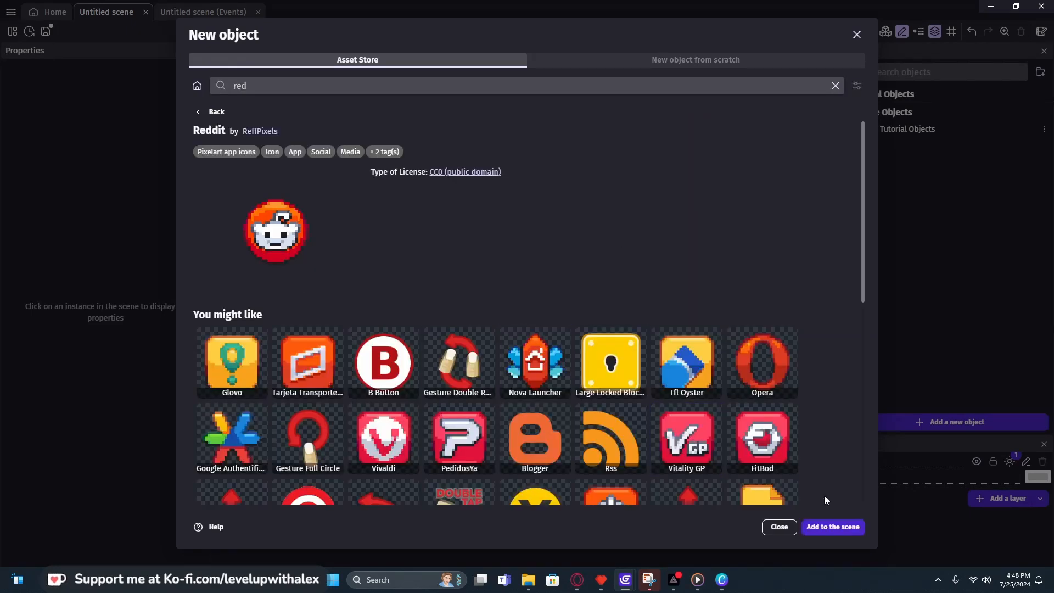
{"action": "left_click", "coordinate": [833, 526]}
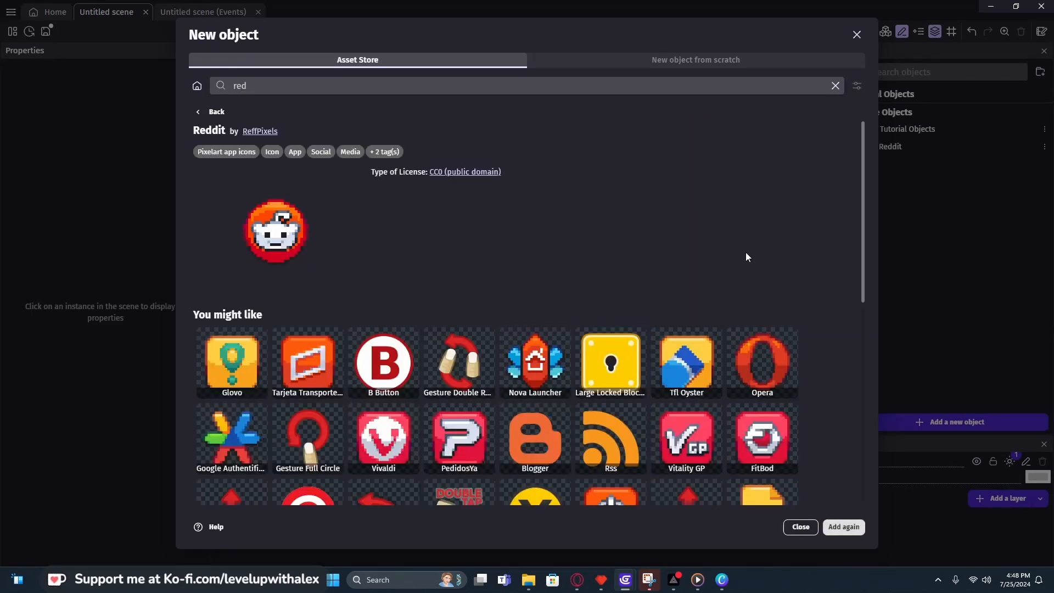
{"action": "left_click", "coordinate": [800, 530]}
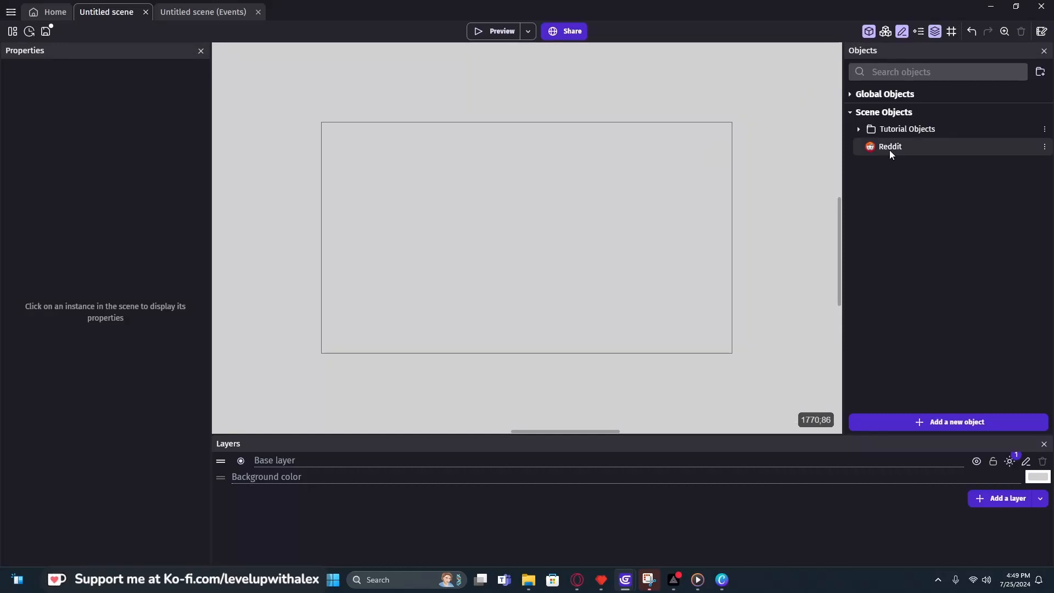
Rename the Reddit object to Enemy and give it a Health behavior with starting and maximum health 1.
{"action": "double_click", "coordinate": [890, 146]}
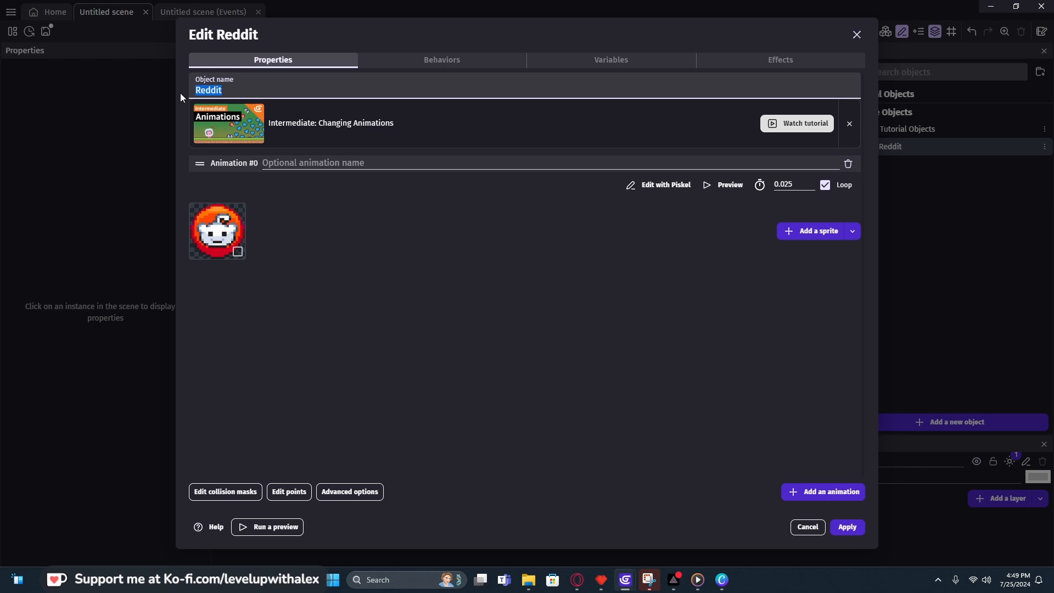
{"action": "type", "text": "Enemy"}
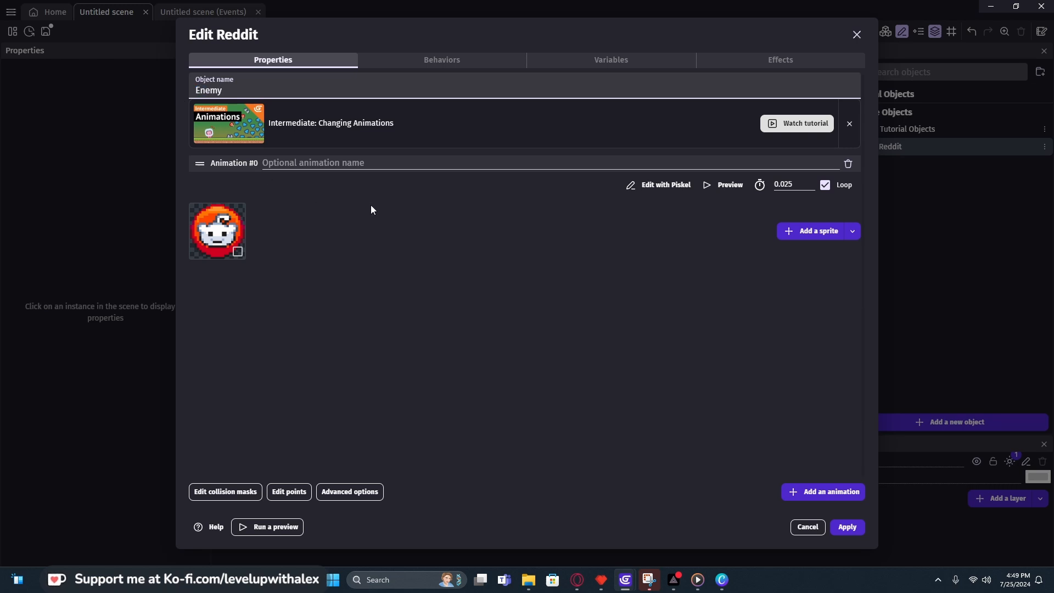
{"action": "left_click", "coordinate": [440, 60]}
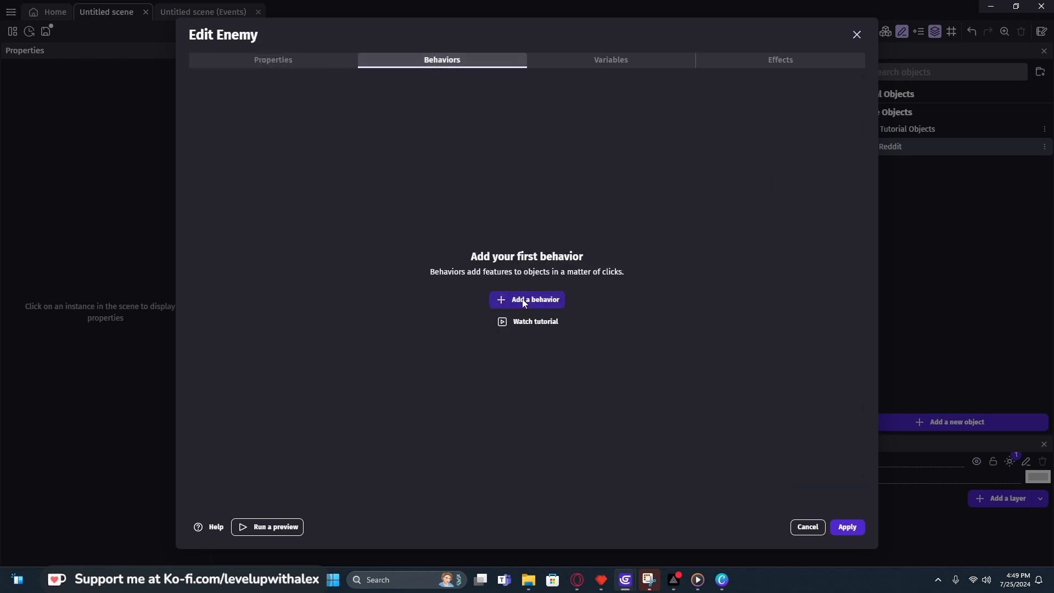
{"action": "left_click", "coordinate": [526, 299]}
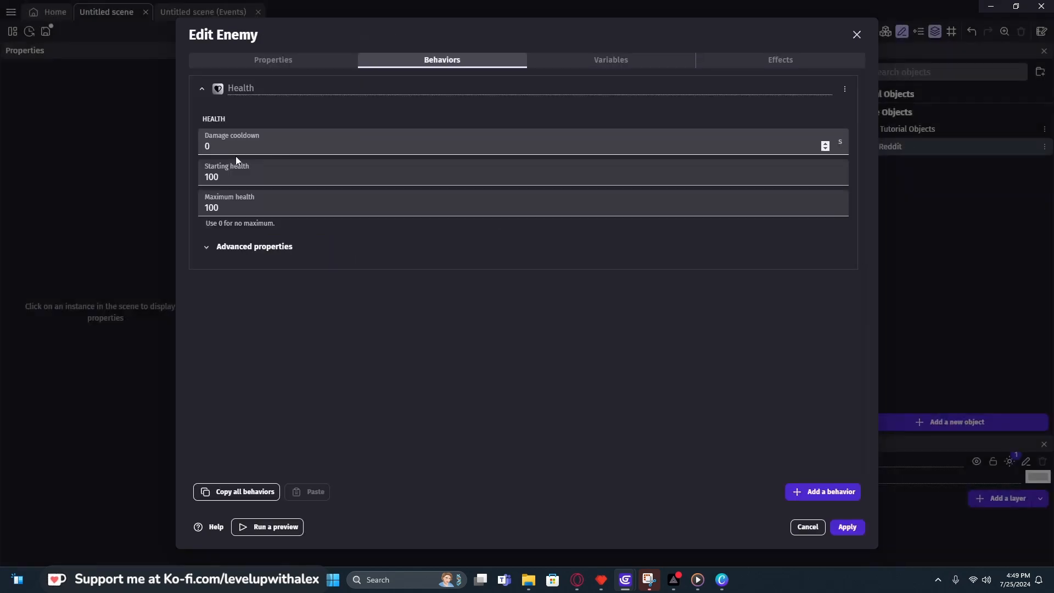
{"action": "left_click", "coordinate": [471, 207]}
{"action": "type", "text": "1"}
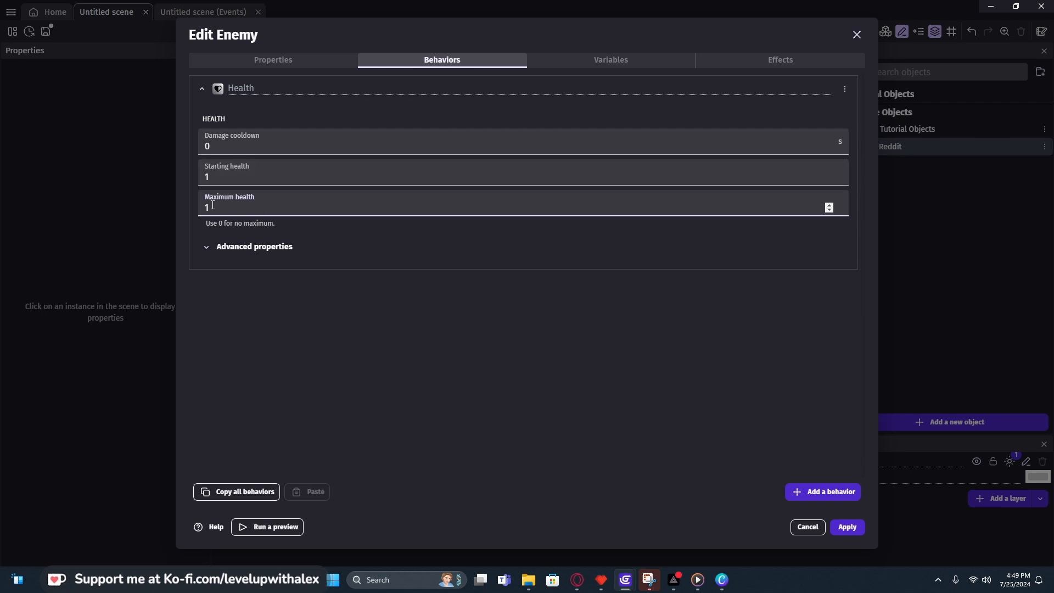
{"action": "mouse_move", "coordinate": [558, 310]}
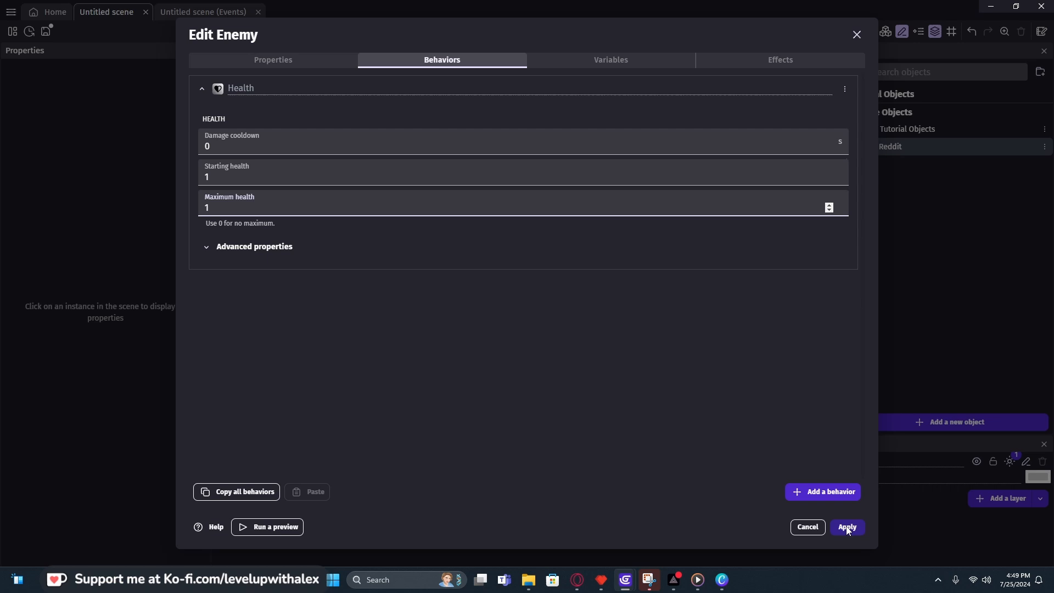
{"action": "left_click", "coordinate": [847, 527]}
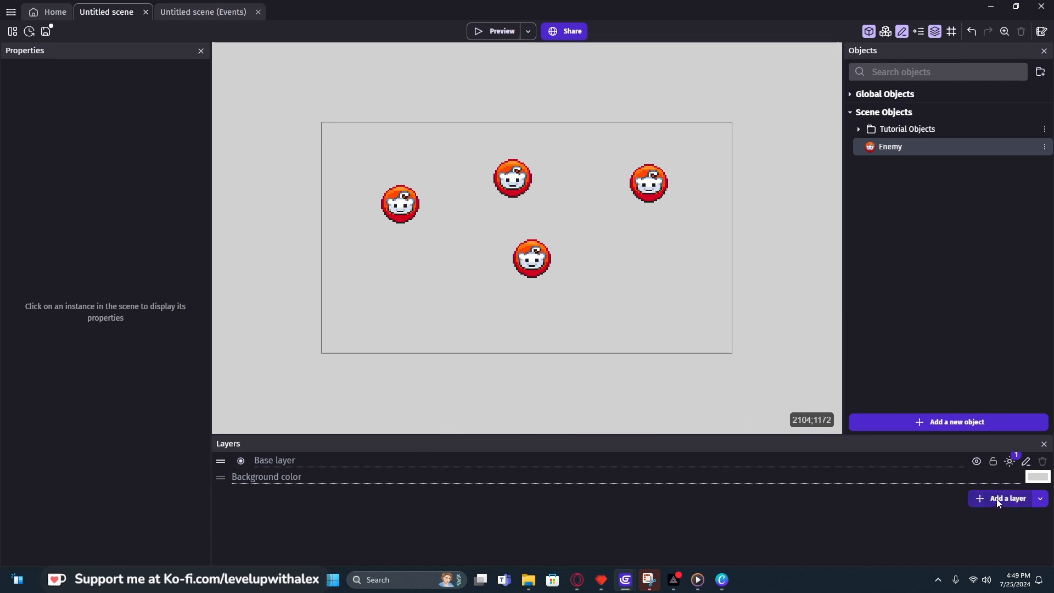
Name the newly added layer UI.
{"action": "left_click", "coordinate": [1006, 501]}
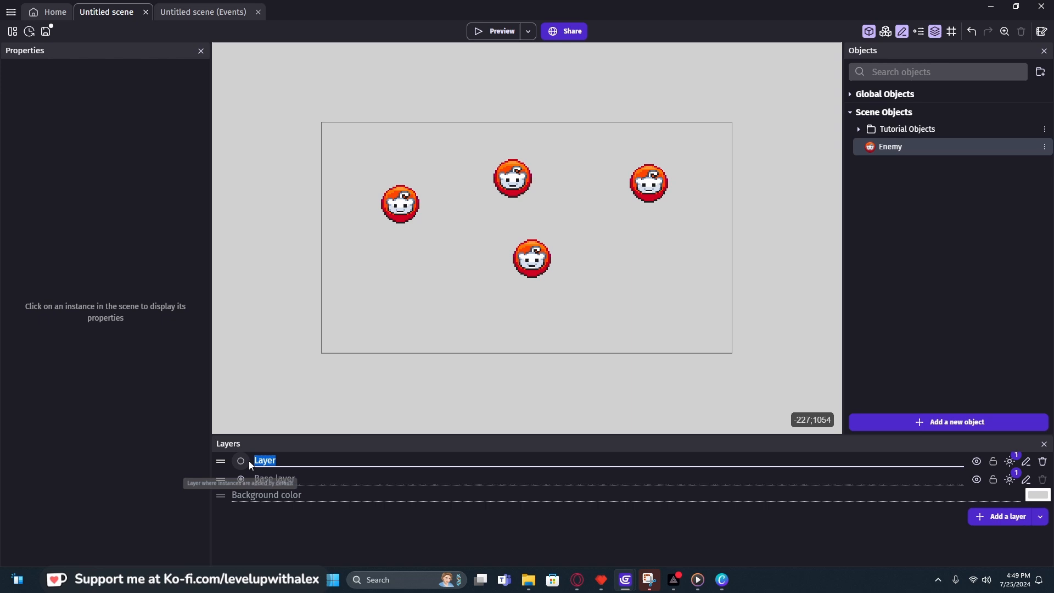
{"action": "type", "text": "UI"}
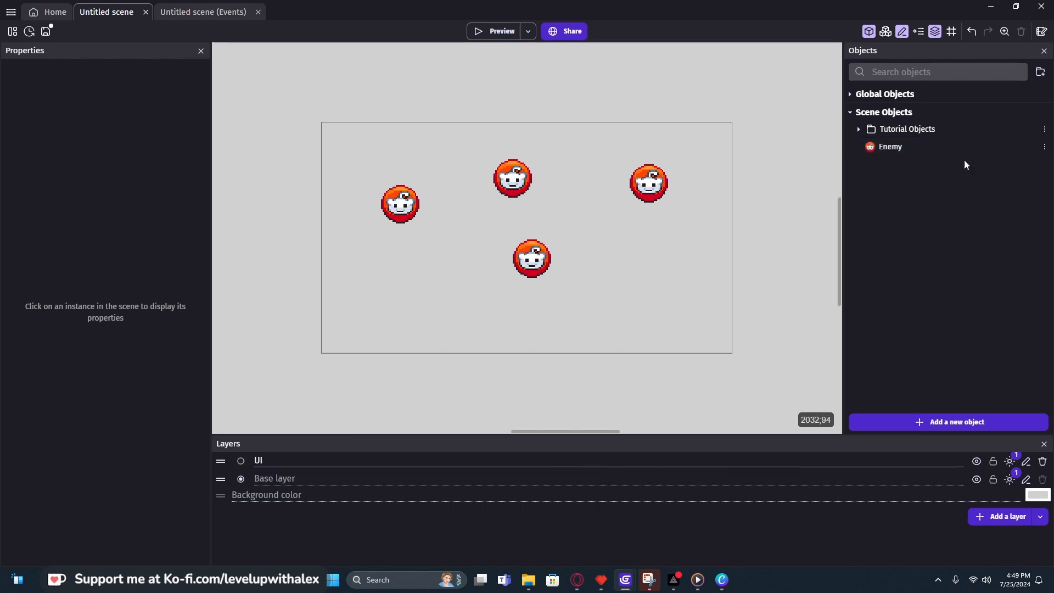
Create a ScoreText text object reading 'This is my score!' and place it top-left in the scene.
{"action": "left_click", "coordinate": [947, 422]}
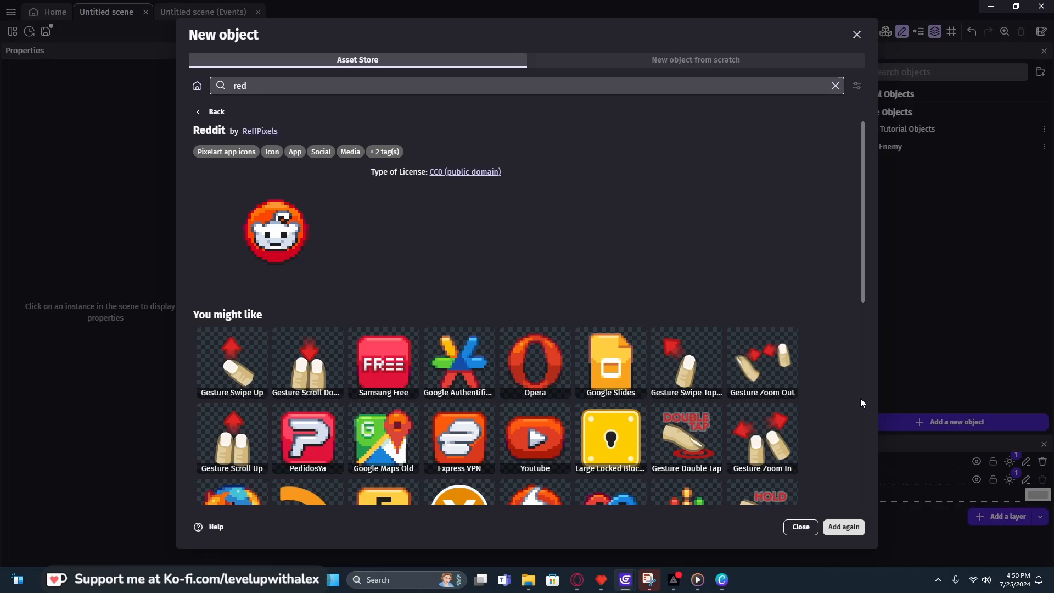
{"action": "mouse_move", "coordinate": [671, 65]}
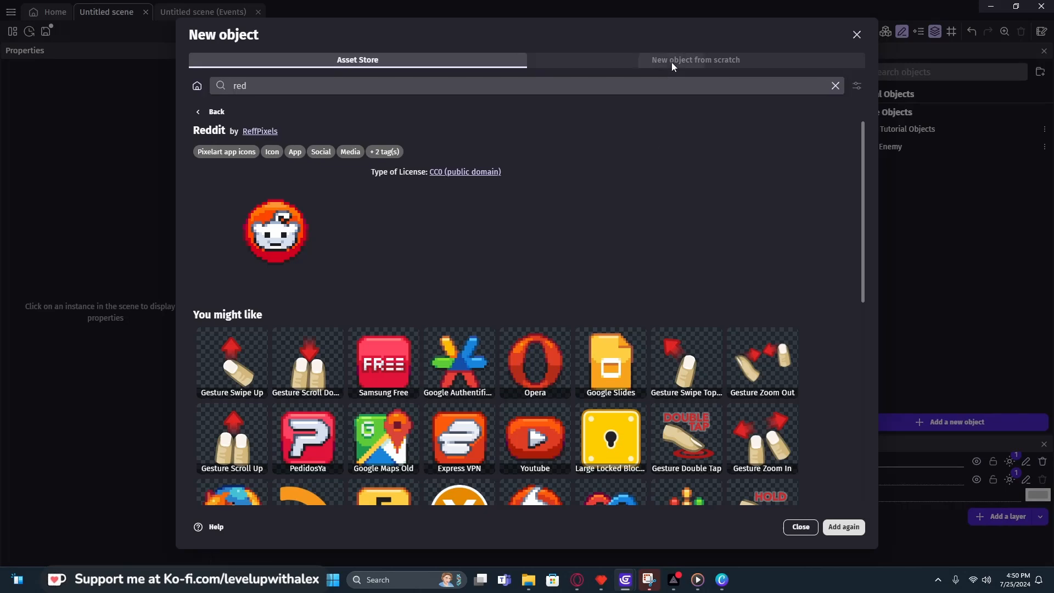
{"action": "left_click", "coordinate": [695, 59]}
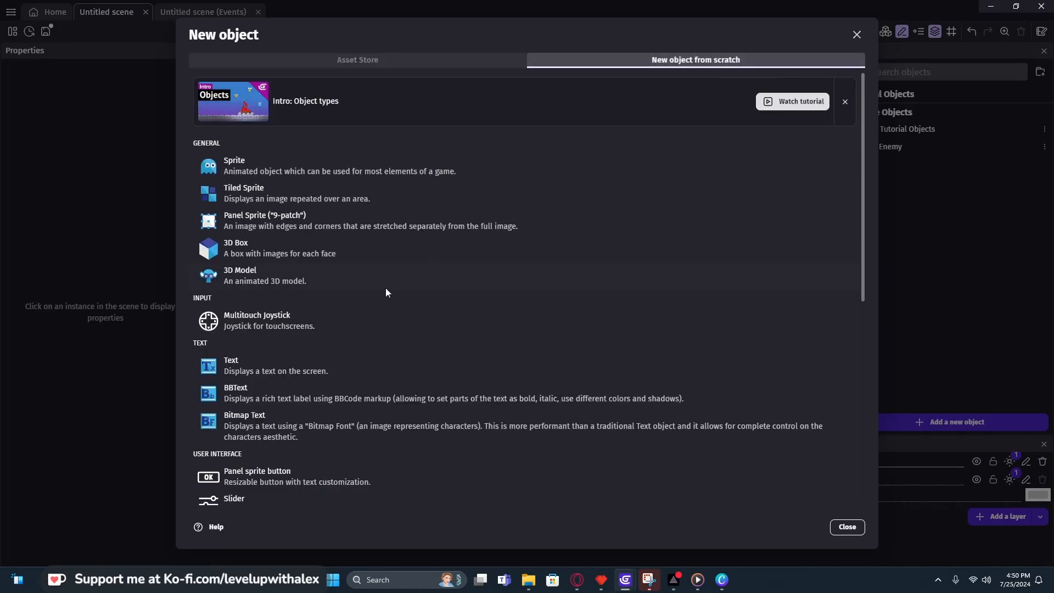
{"action": "left_click", "coordinate": [230, 365]}
{"action": "type", "text": "S"}
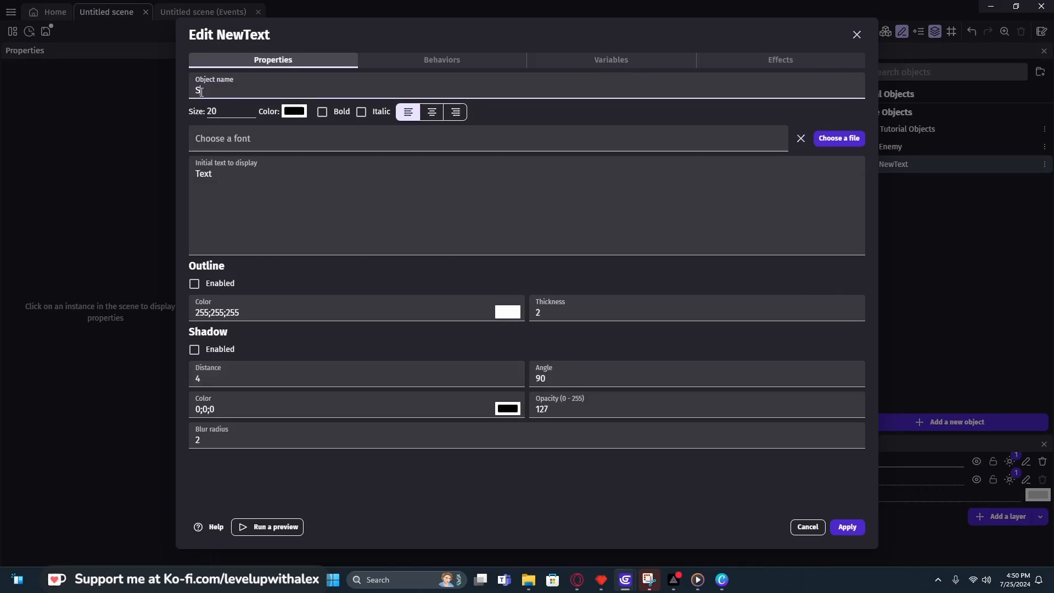
{"action": "type", "text": "coreText"}
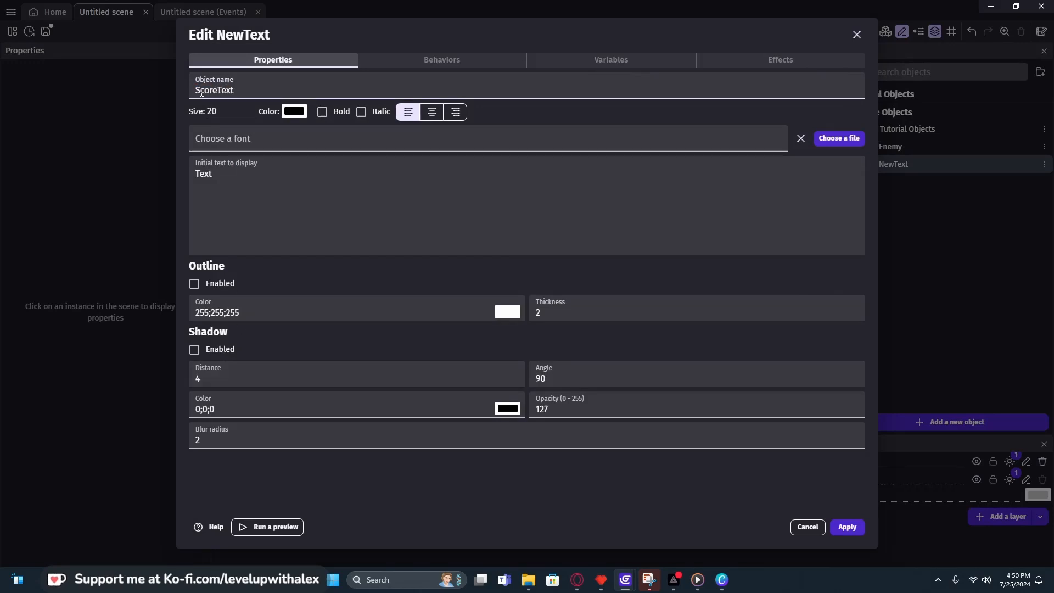
{"action": "double_click", "coordinate": [203, 174]}
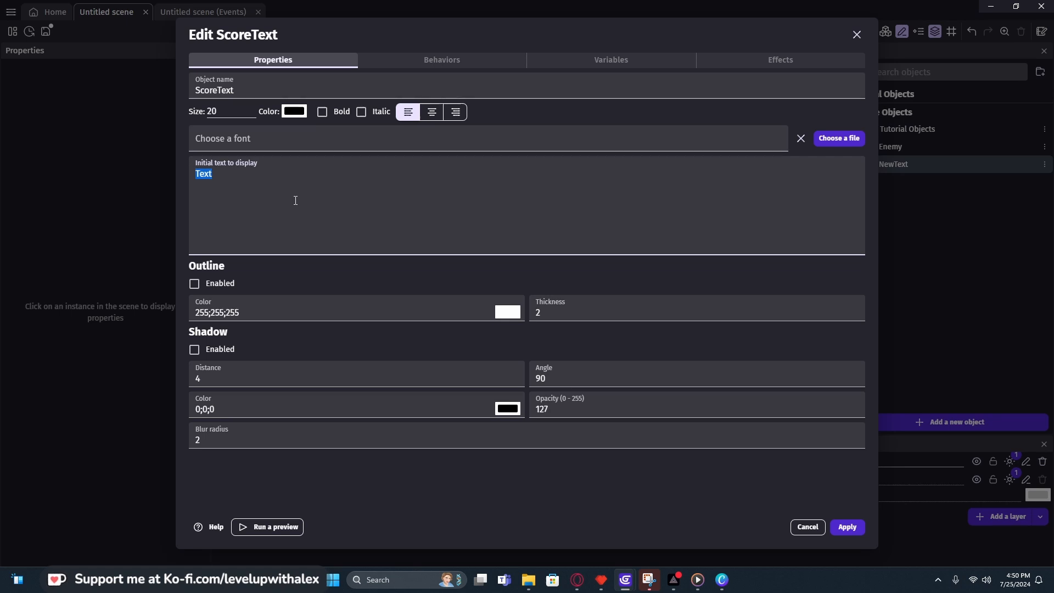
{"action": "type", "text": "This is my score!"}
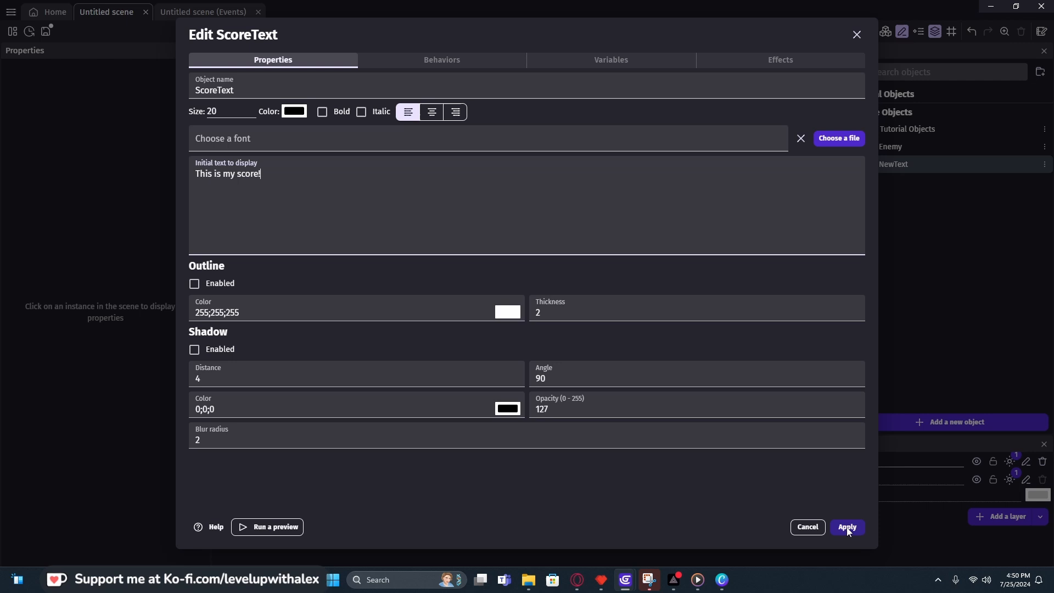
{"action": "left_click", "coordinate": [846, 527]}
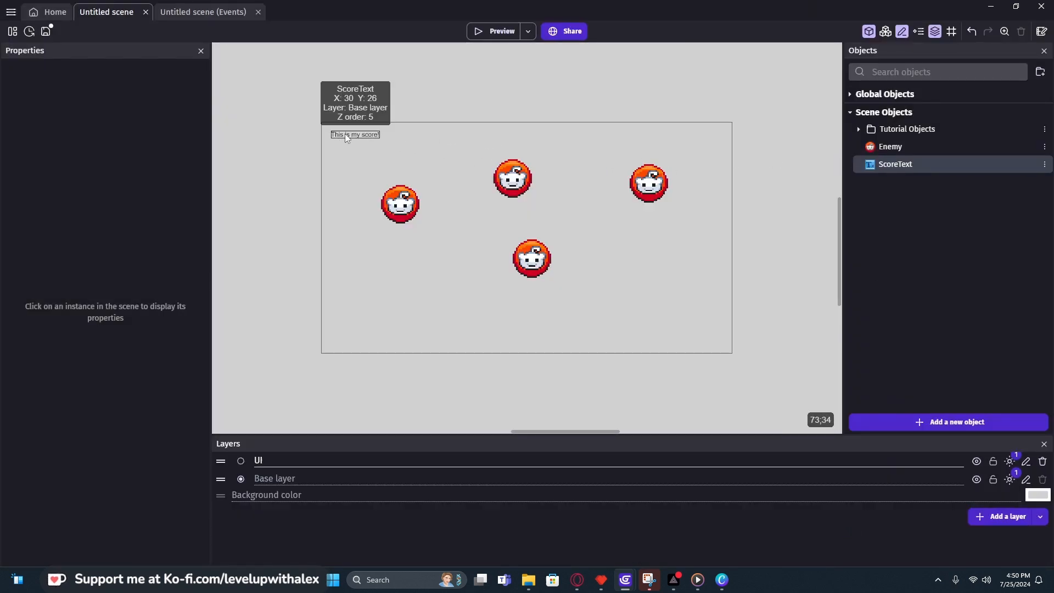
{"action": "left_click", "coordinate": [354, 135]}
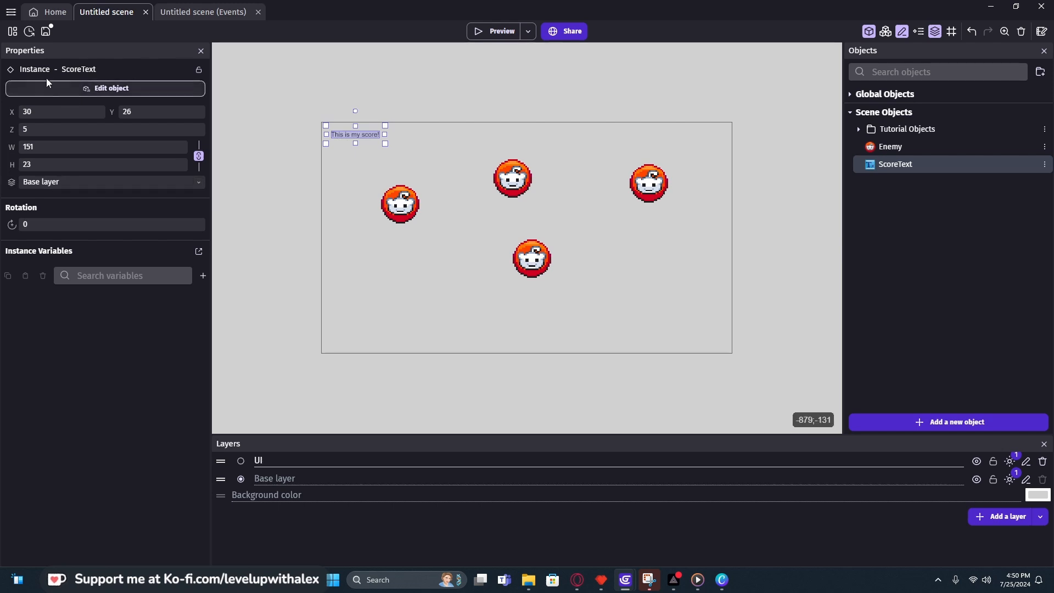
{"action": "left_click", "coordinate": [108, 182]}
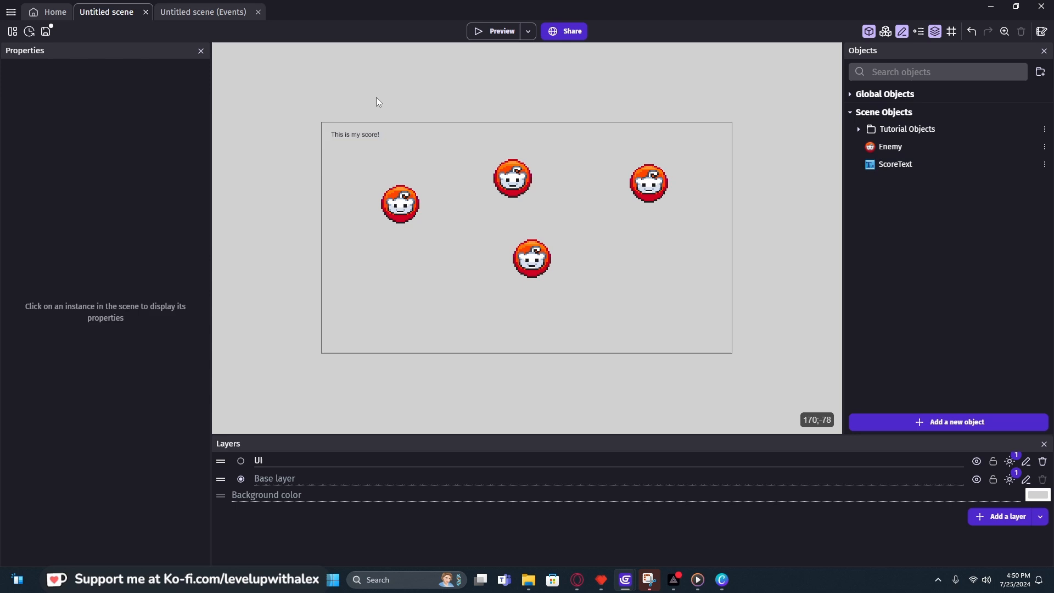
{"action": "mouse_move", "coordinate": [333, 111]}
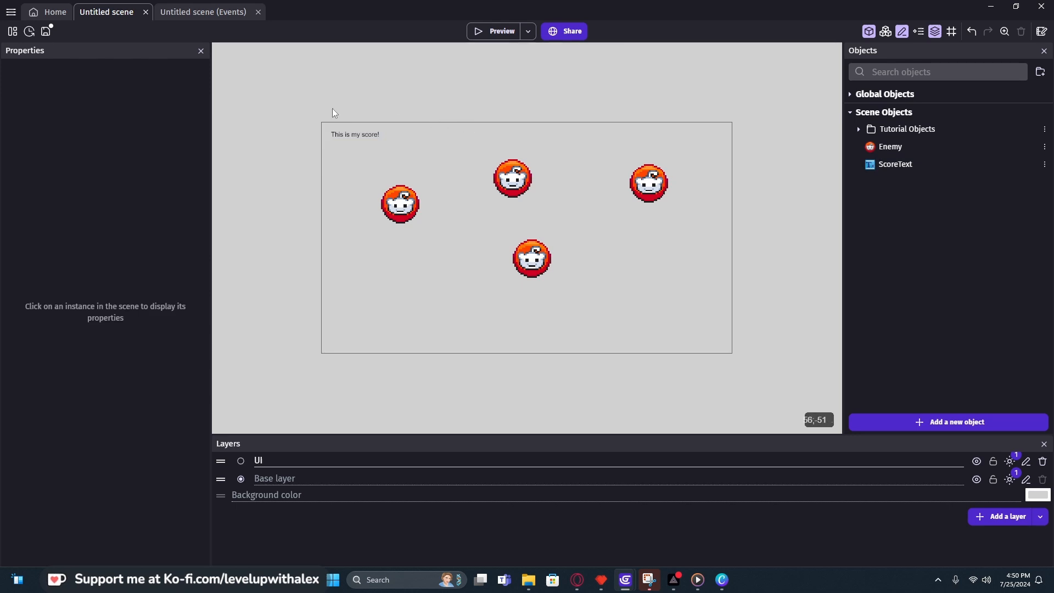
{"action": "mouse_move", "coordinate": [274, 161]}
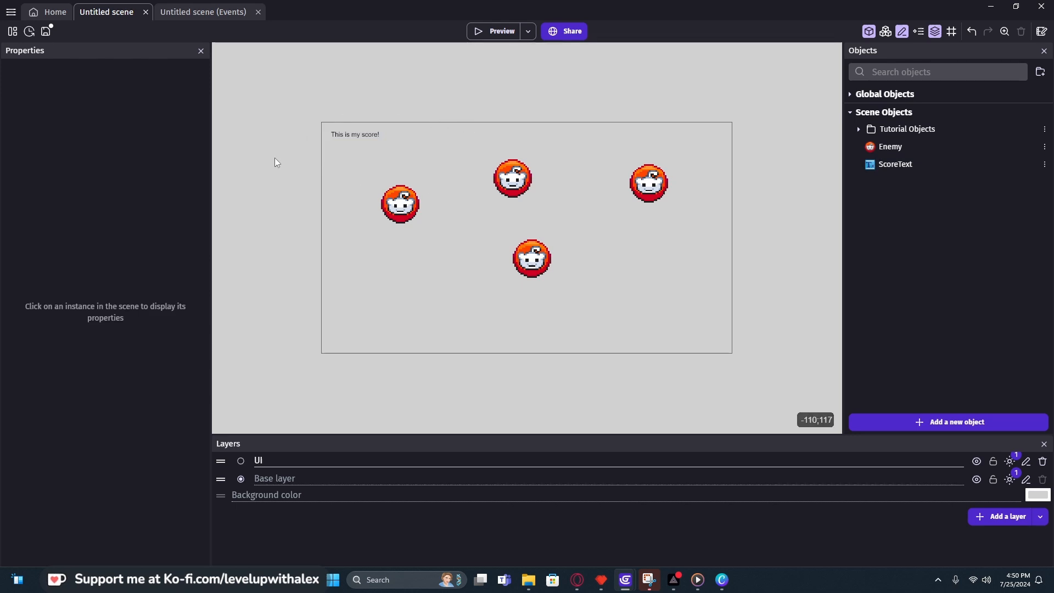
{"action": "mouse_move", "coordinate": [189, 18]}
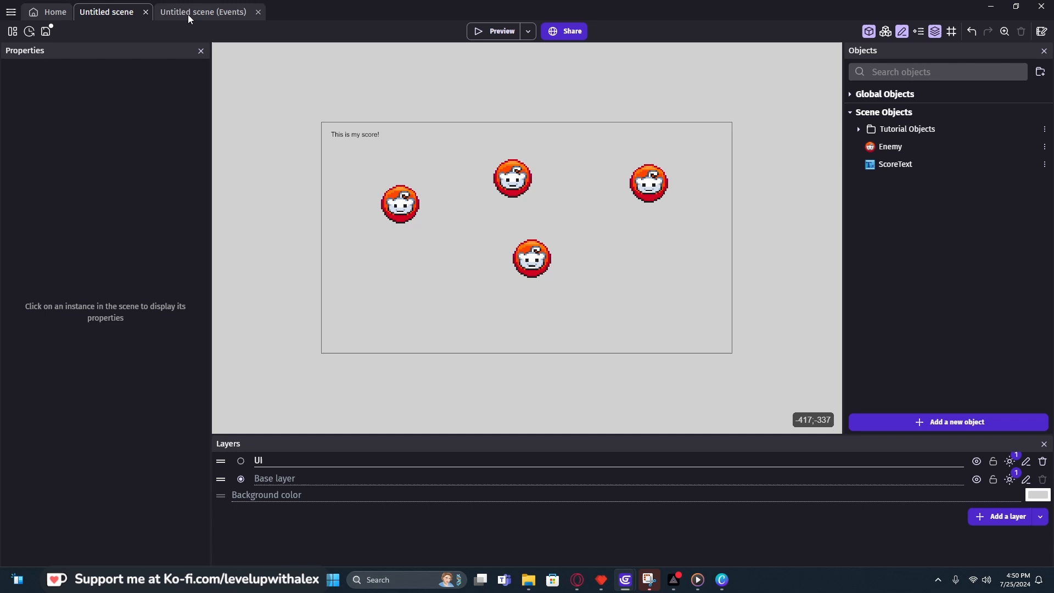
In the events sheet, add a 'Mouse button released' condition for the left button.
{"action": "left_click", "coordinate": [203, 12]}
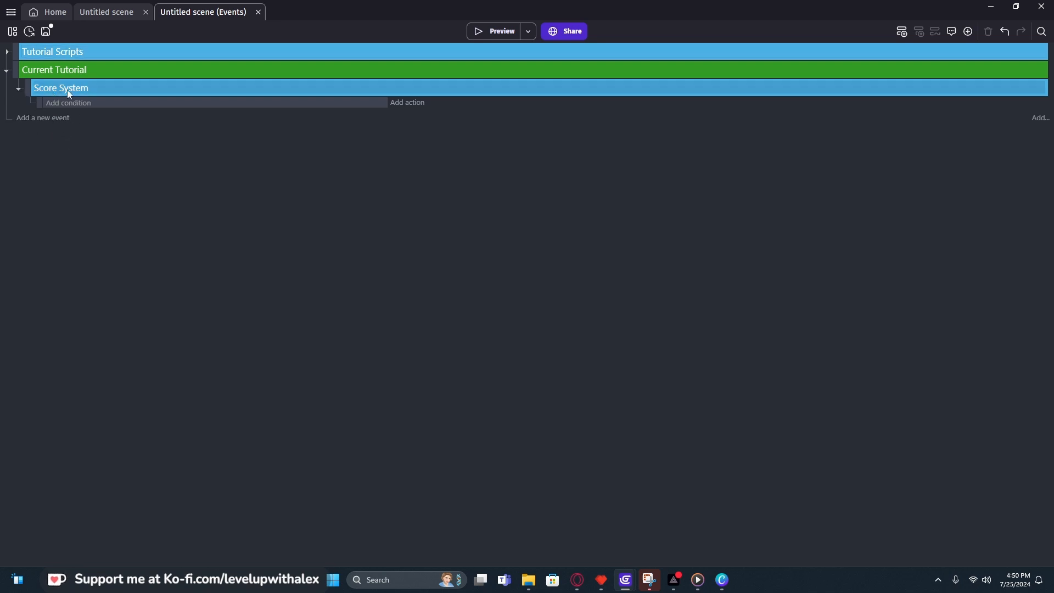
{"action": "left_click", "coordinate": [68, 102]}
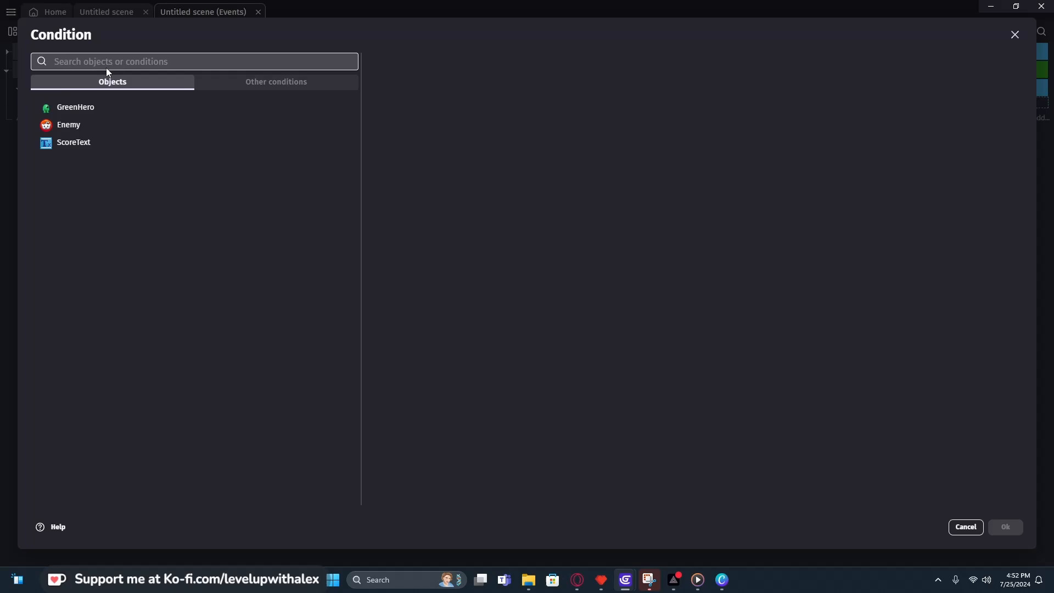
{"action": "type", "text": "mouse"}
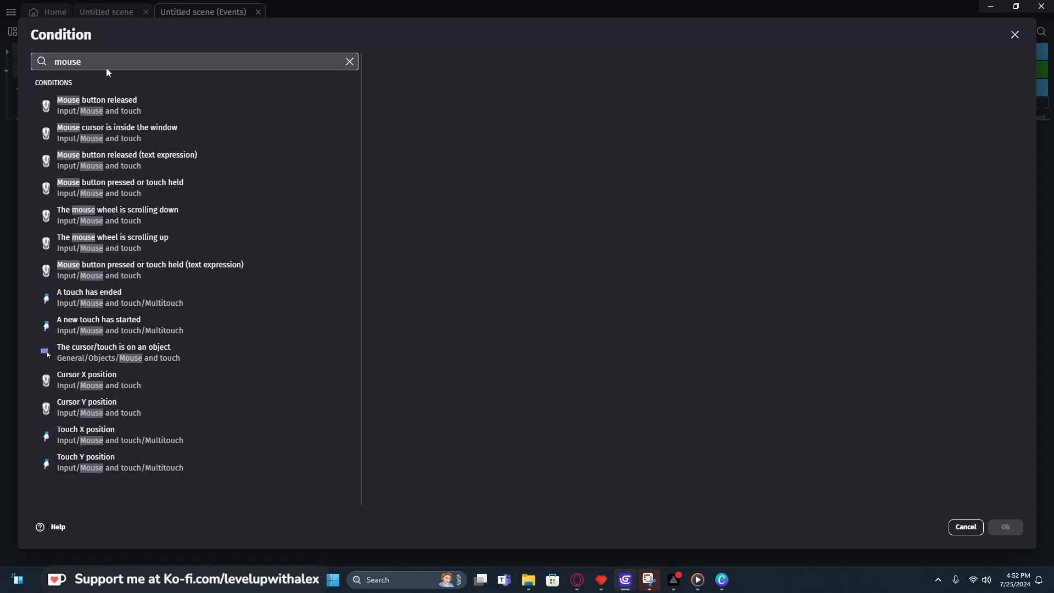
{"action": "mouse_move", "coordinate": [221, 132]}
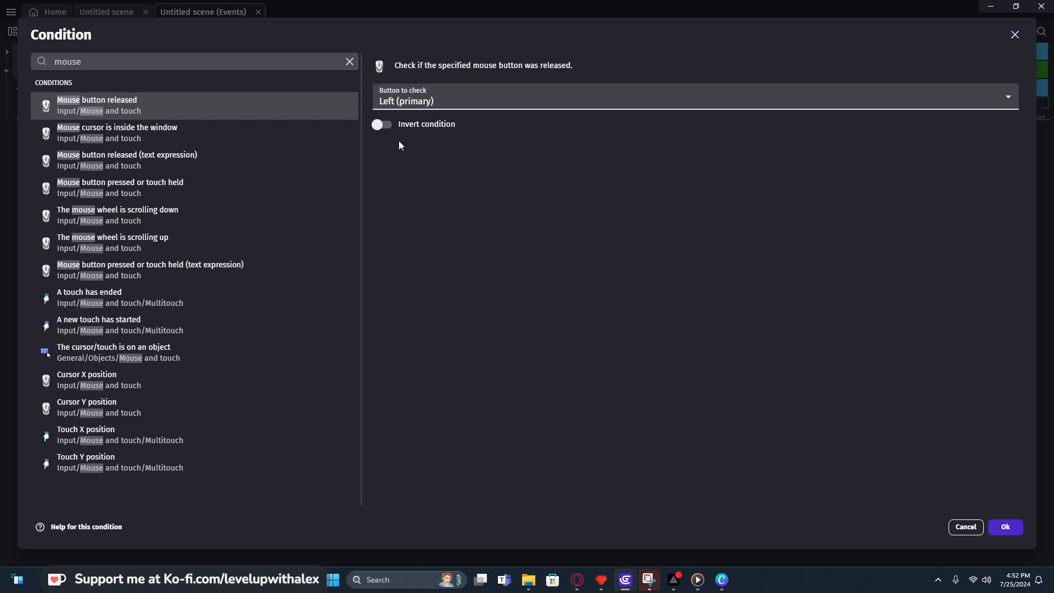
{"action": "mouse_move", "coordinate": [409, 97]}
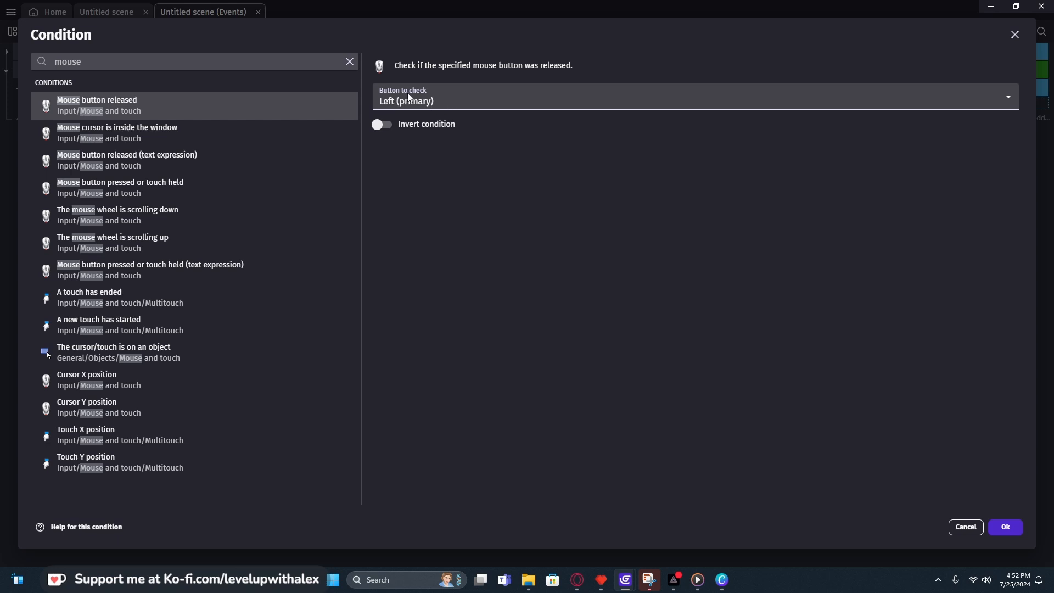
{"action": "left_click", "coordinate": [1003, 527]}
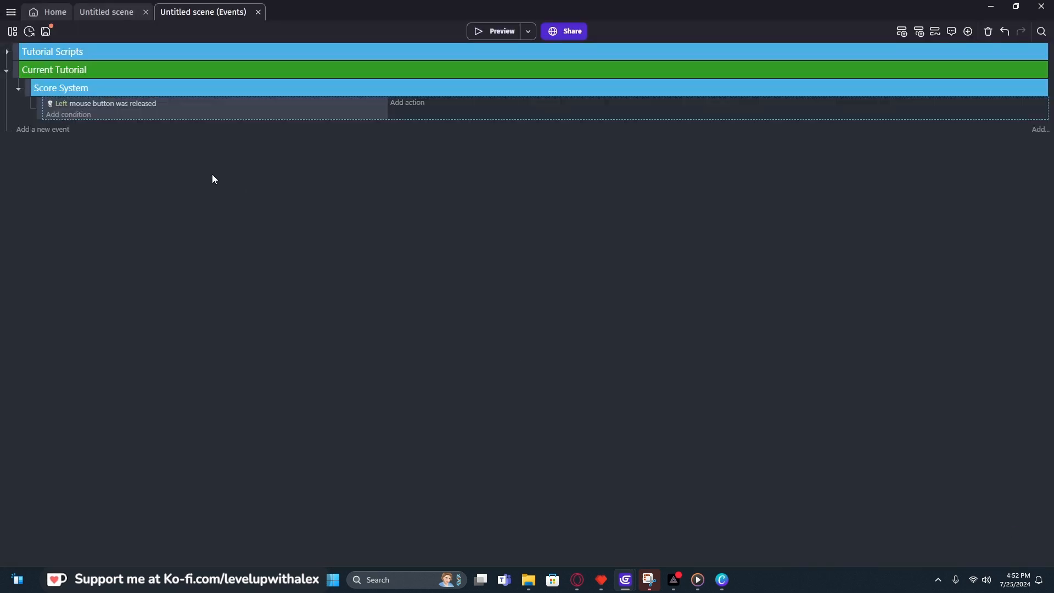
Add a 'cursor/touch is on Enemy' condition to the same event.
{"action": "left_click", "coordinate": [68, 114]}
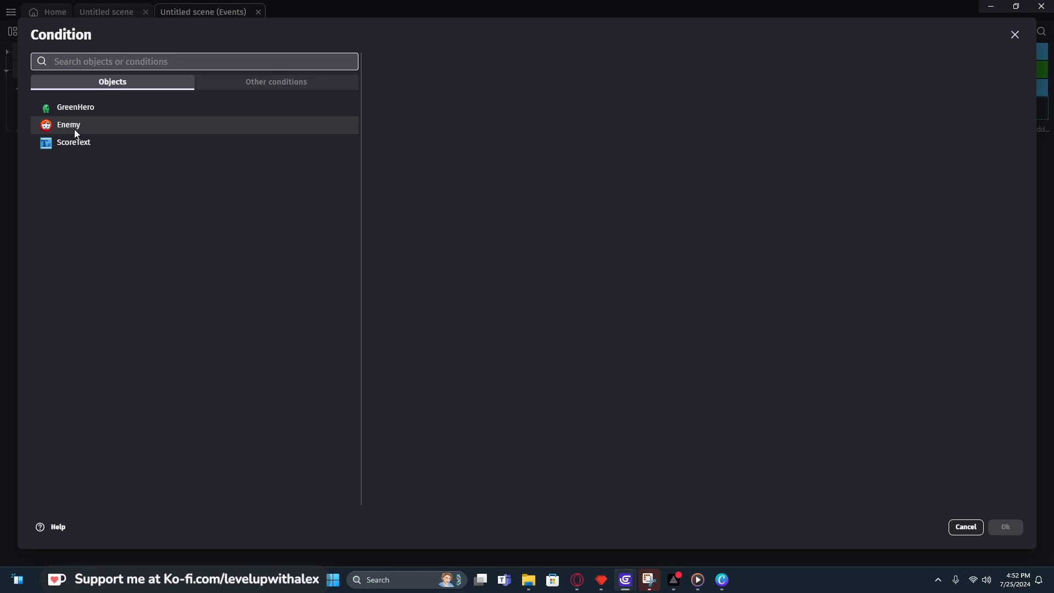
{"action": "left_click", "coordinate": [69, 125]}
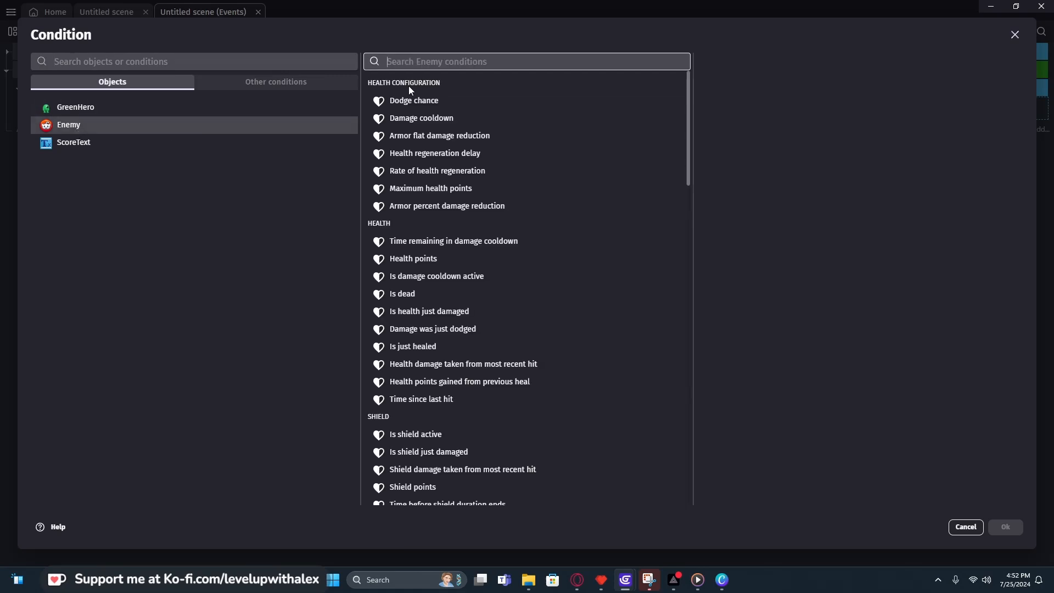
{"action": "type", "text": "mouse"}
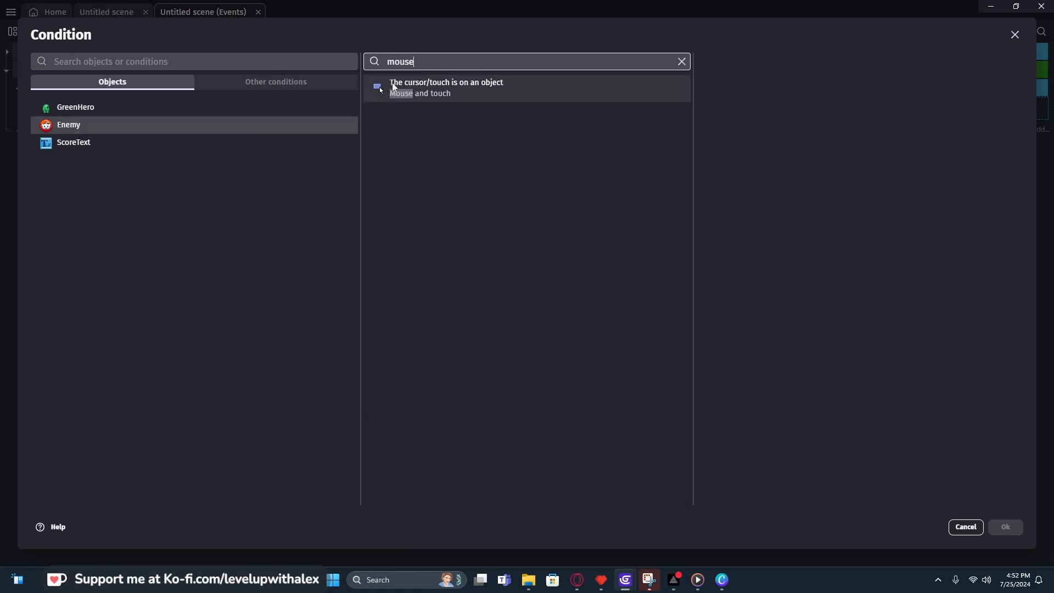
{"action": "mouse_move", "coordinate": [491, 86]}
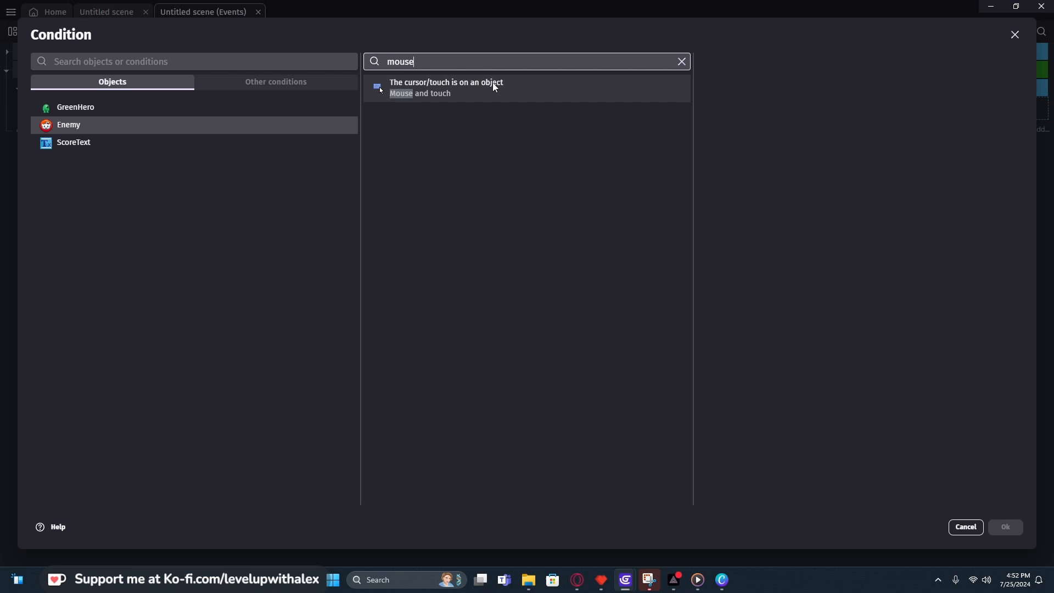
{"action": "left_click", "coordinate": [445, 87]}
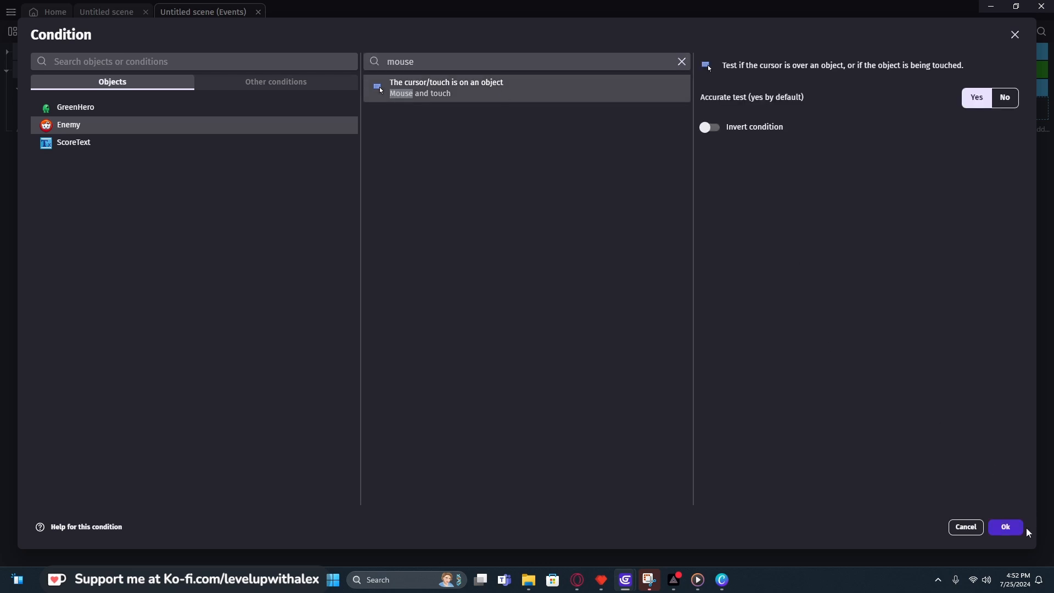
{"action": "left_click", "coordinate": [1005, 527]}
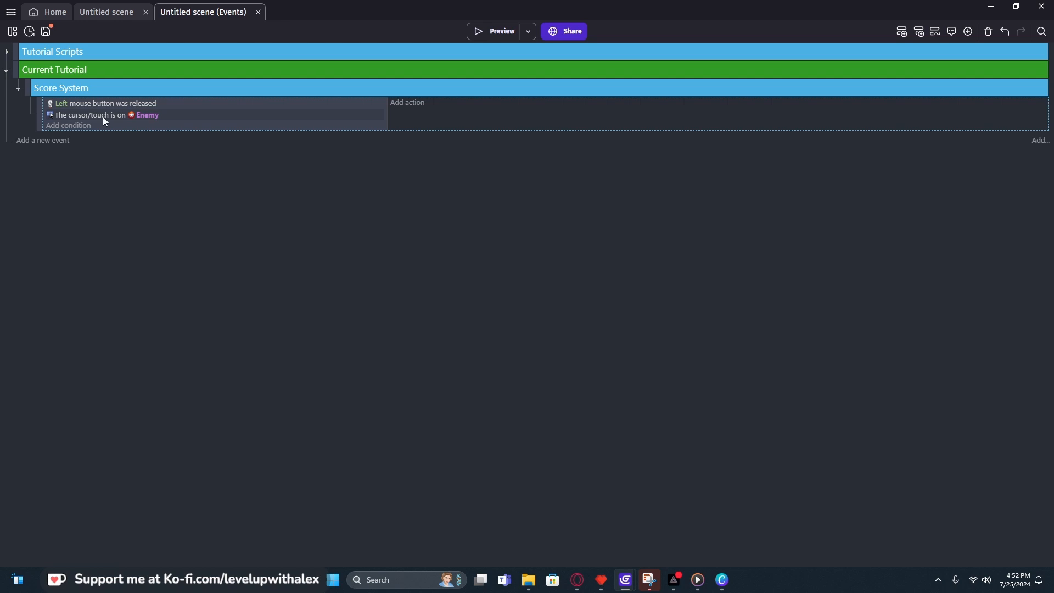
{"action": "mouse_move", "coordinate": [381, 113]}
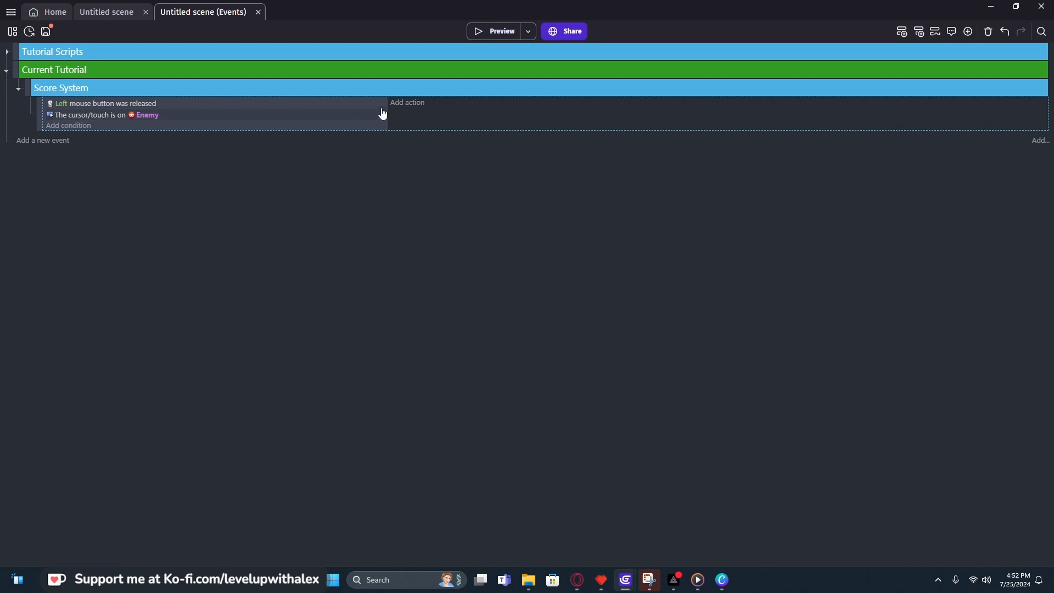
Add an Enemy action applying 1 damage, with shield and armor set to No.
{"action": "left_click", "coordinate": [407, 102]}
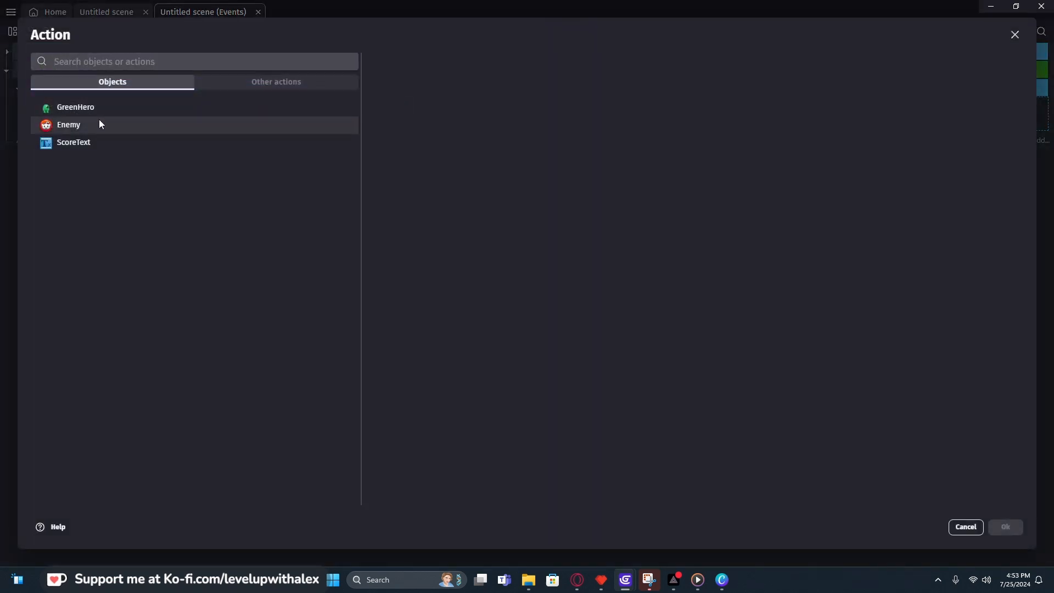
{"action": "left_click", "coordinate": [69, 124]}
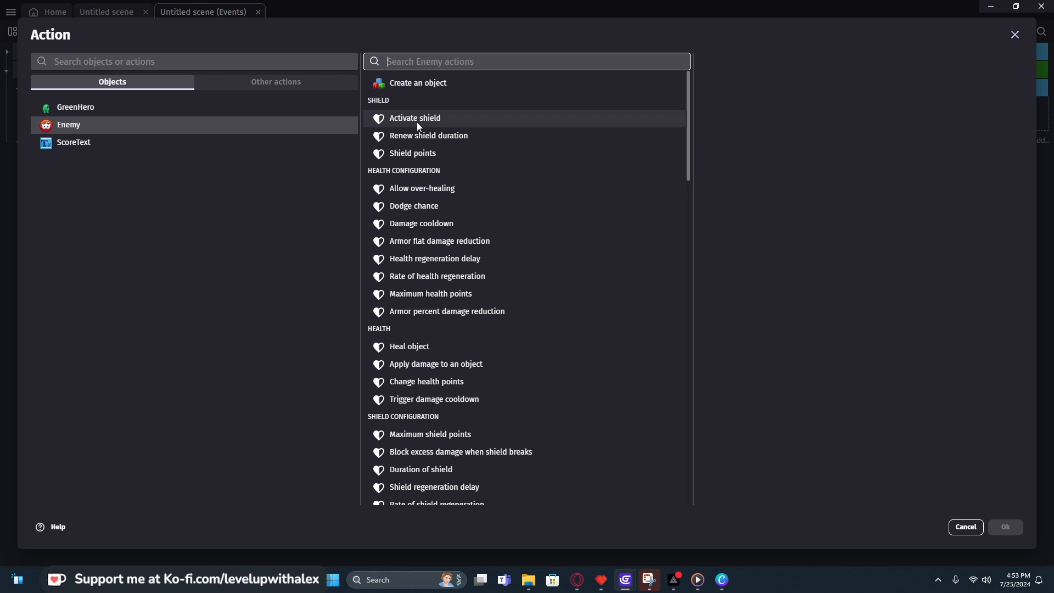
{"action": "type", "text": "d"}
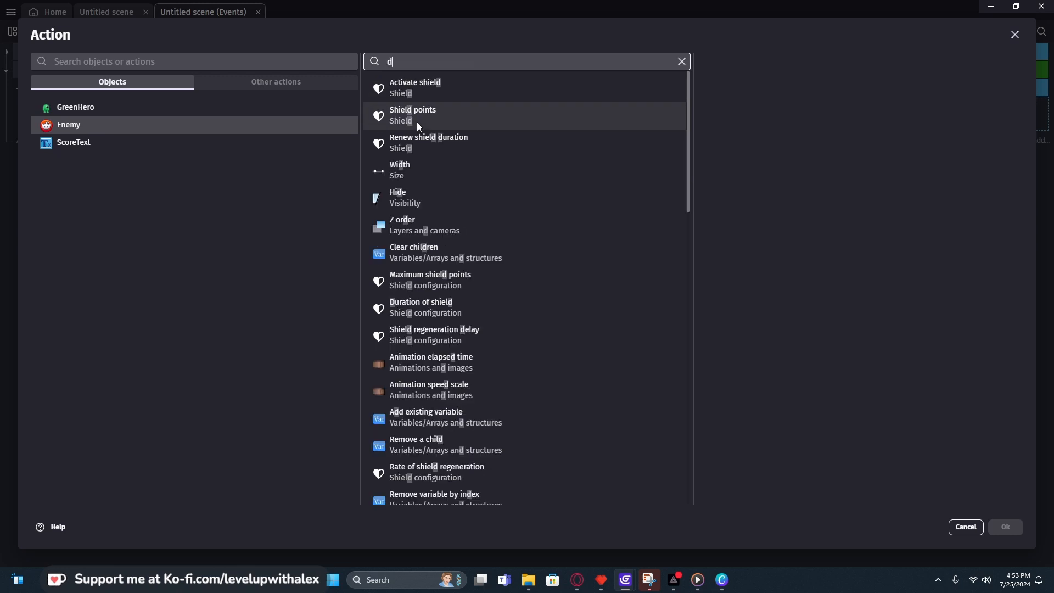
{"action": "left_click", "coordinate": [680, 60]}
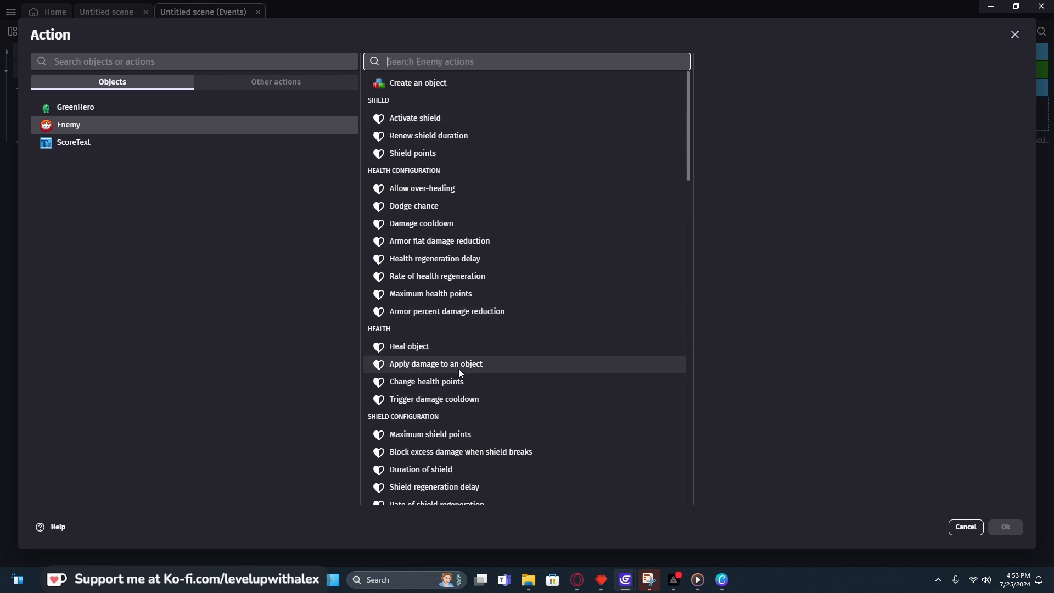
{"action": "left_click", "coordinate": [435, 363]}
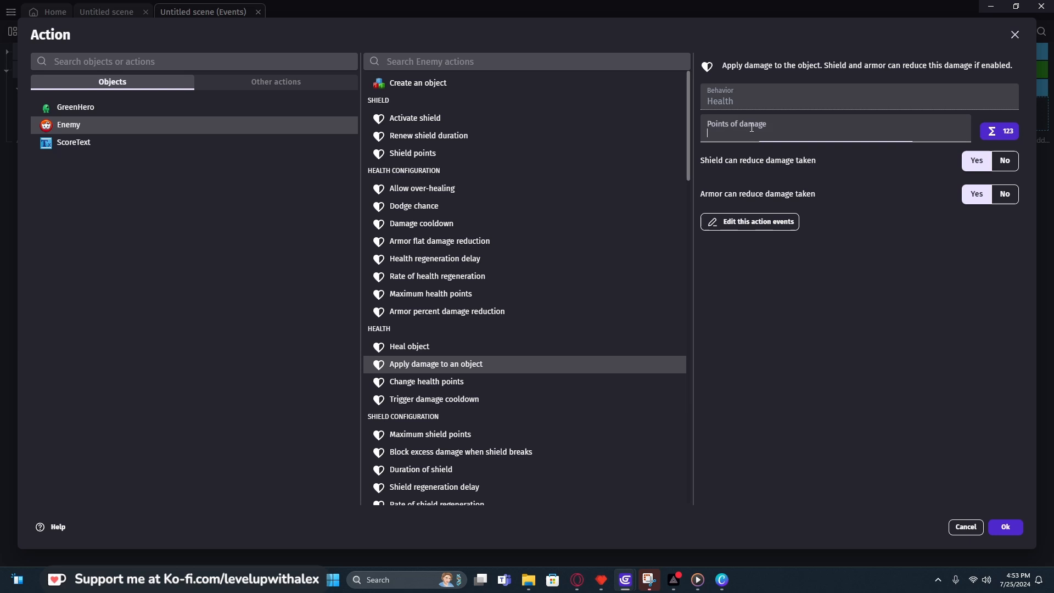
{"action": "type", "text": "1"}
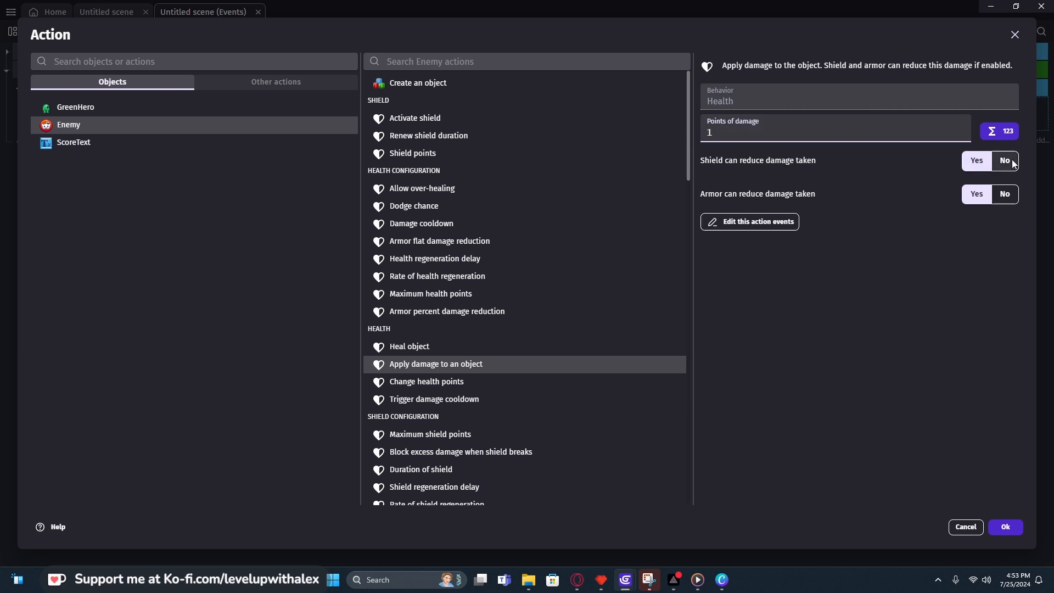
{"action": "mouse_move", "coordinate": [993, 226]}
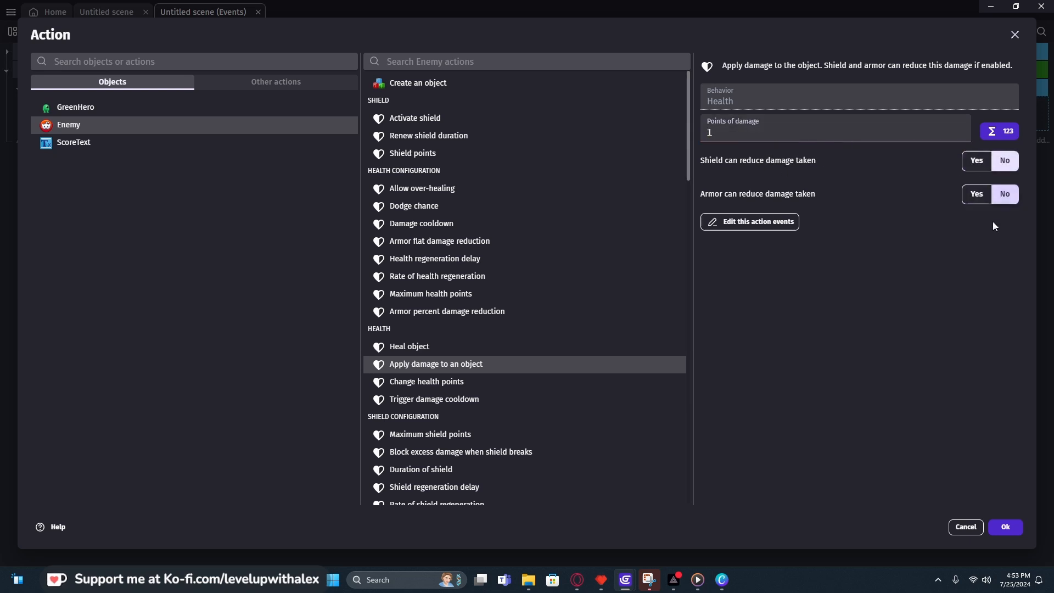
{"action": "left_click", "coordinate": [1005, 527]}
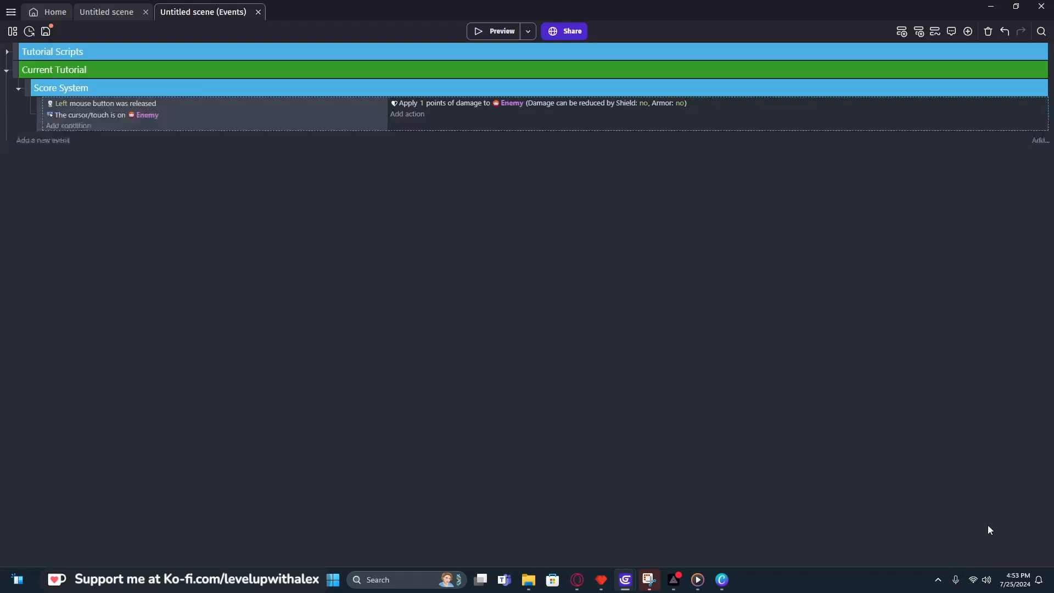
{"action": "mouse_move", "coordinate": [439, 104]}
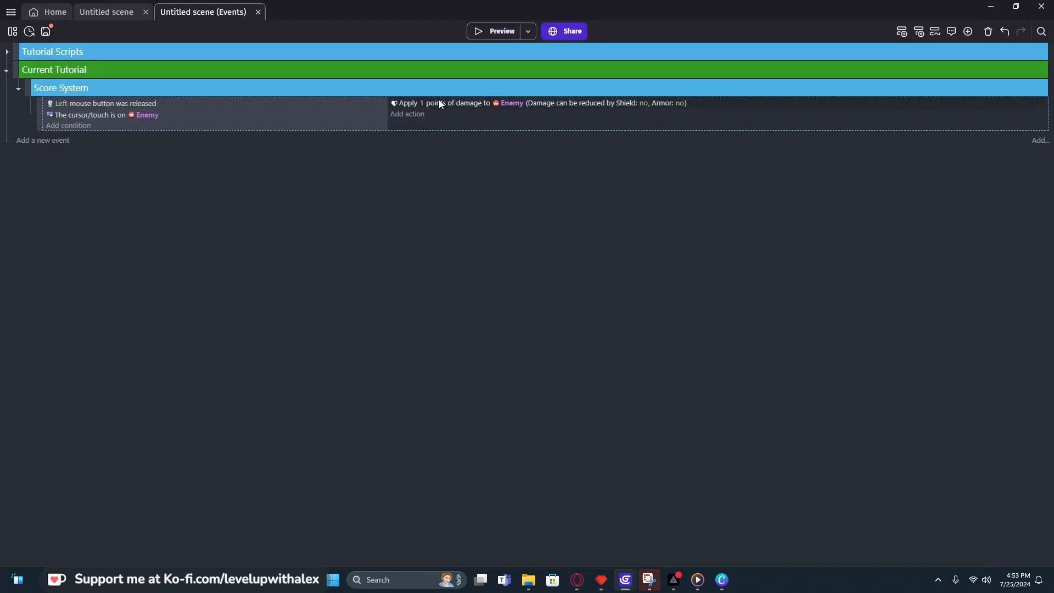
{"action": "mouse_move", "coordinate": [467, 112]}
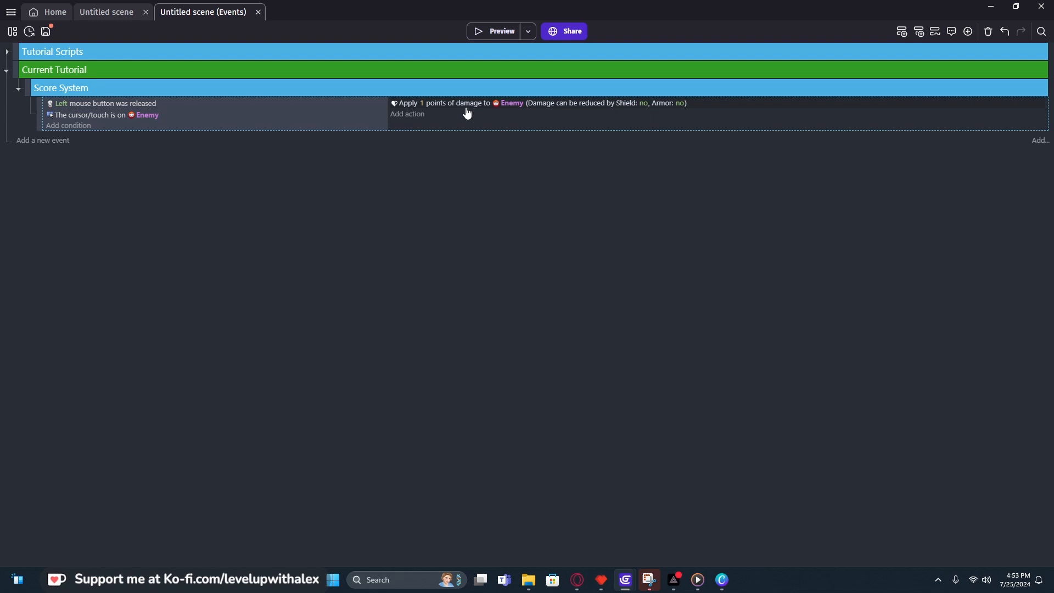
{"action": "mouse_move", "coordinate": [37, 141]}
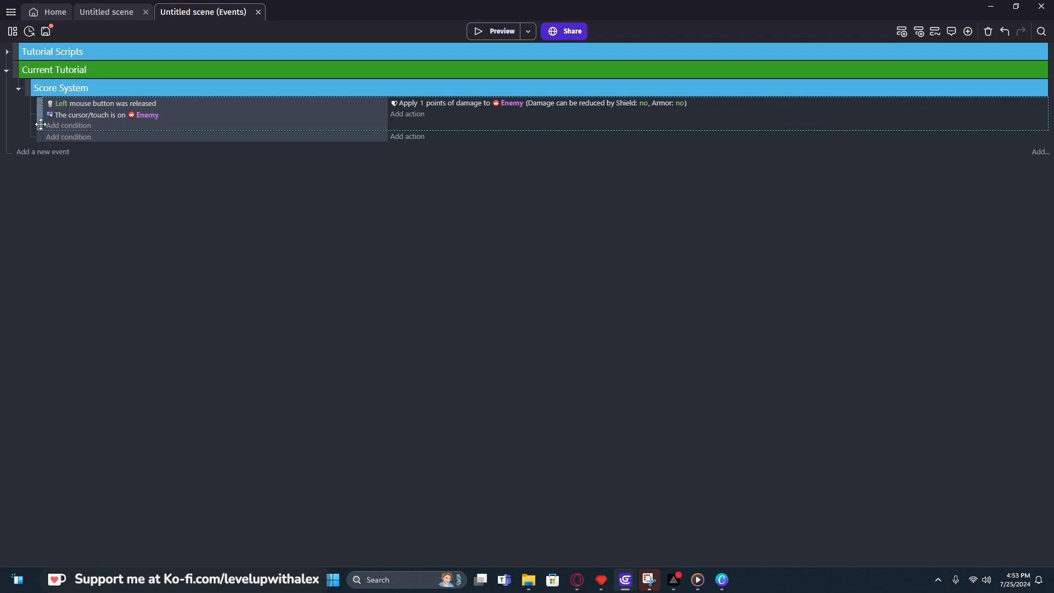
{"action": "mouse_move", "coordinate": [64, 141]}
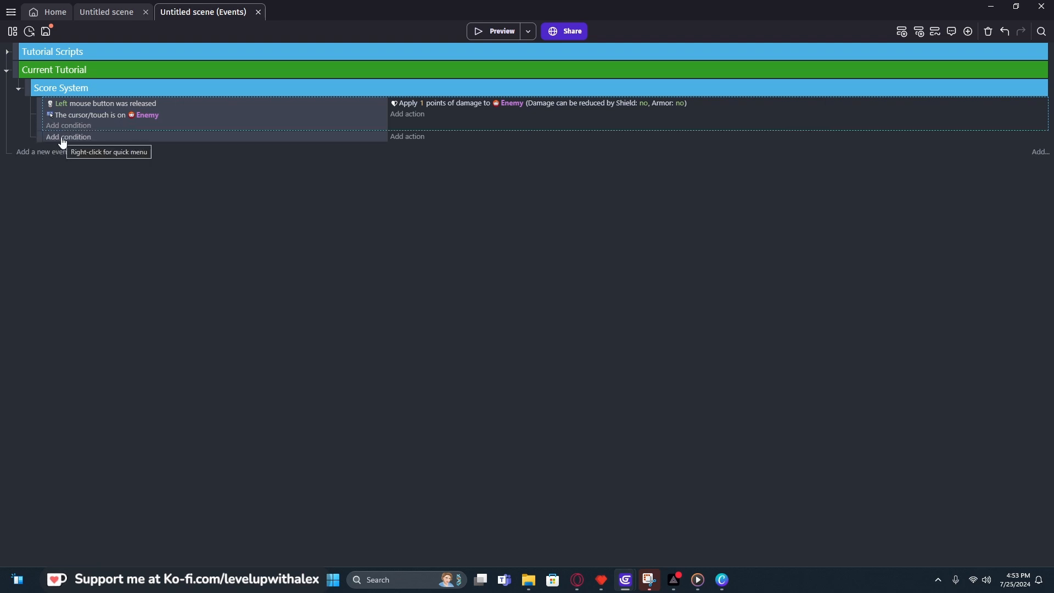
Give the sub-event an 'Enemy is dead' condition.
{"action": "left_click", "coordinate": [68, 137]}
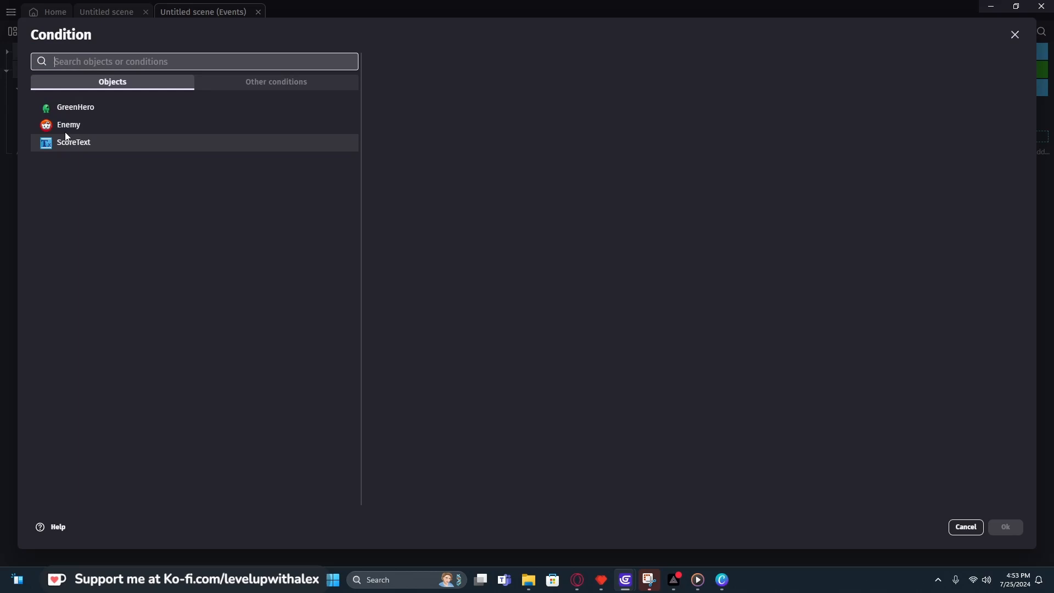
{"action": "left_click", "coordinate": [68, 125]}
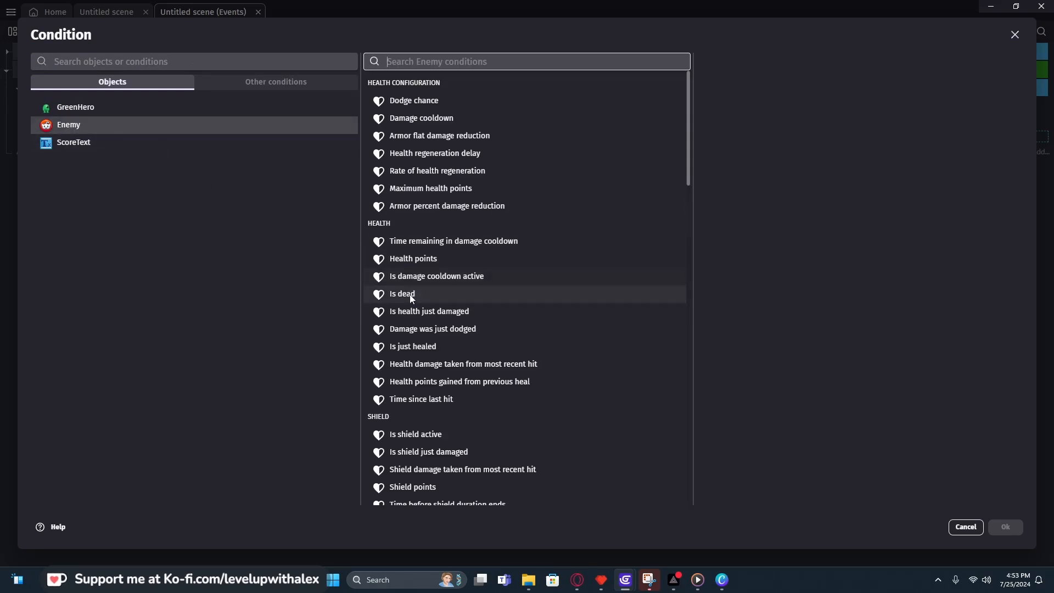
{"action": "left_click", "coordinate": [401, 296]}
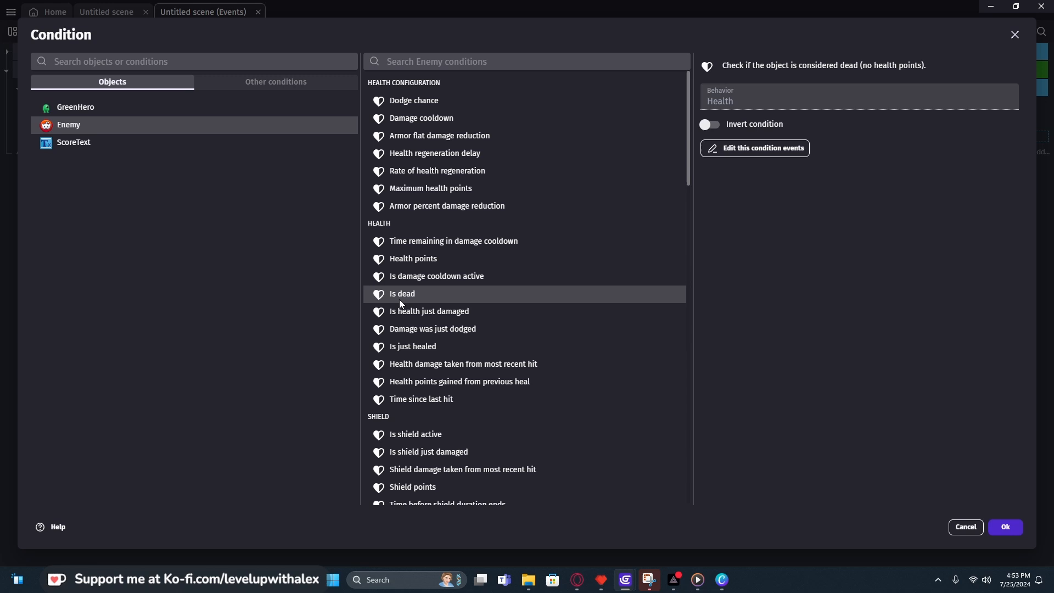
{"action": "left_click", "coordinate": [1005, 527]}
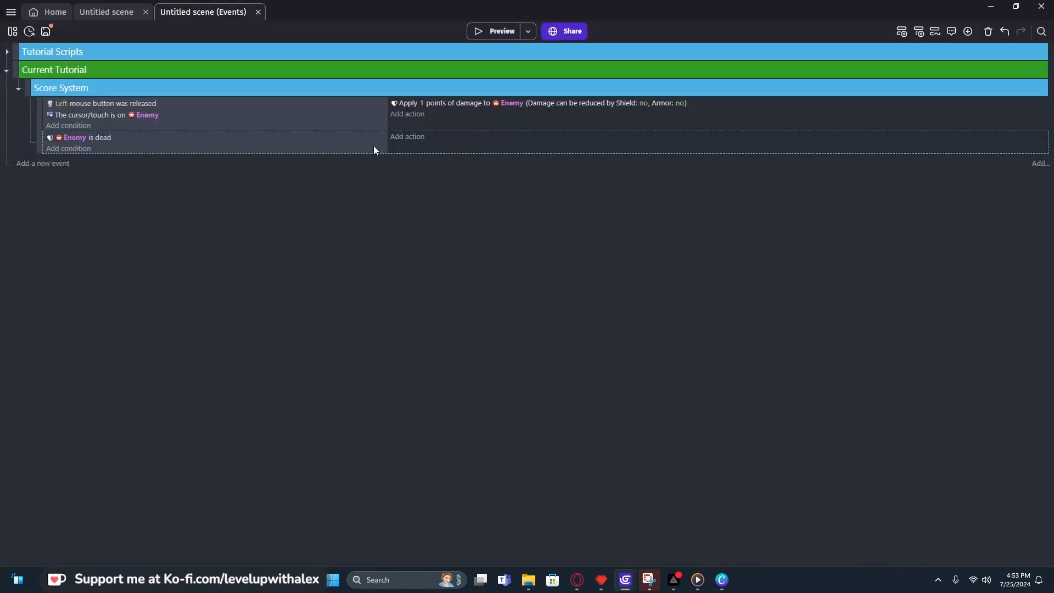
{"action": "left_click", "coordinate": [407, 137]}
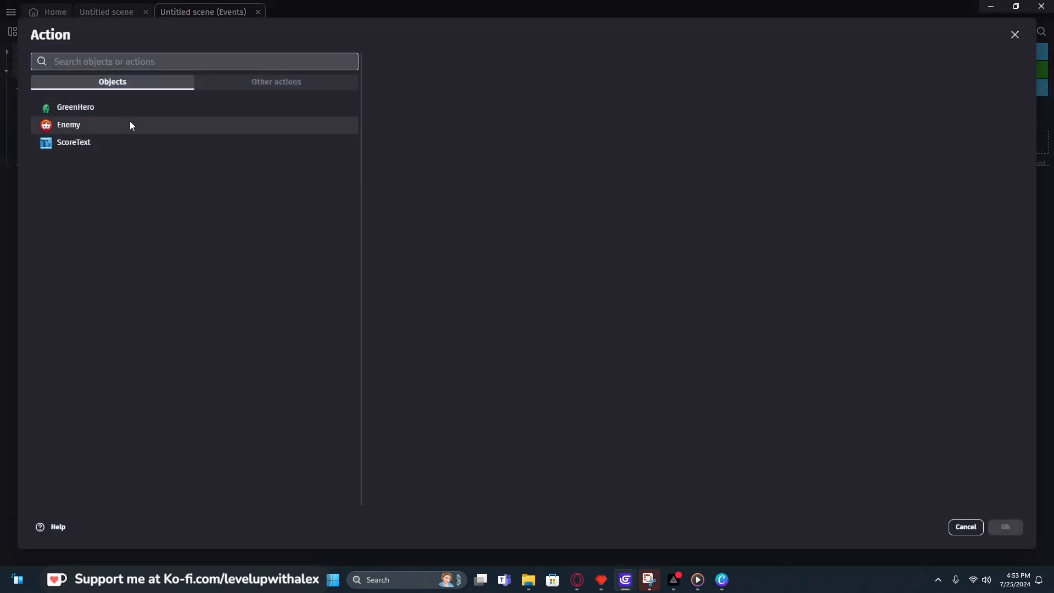
Make the Enemy-is-dead event delete Enemy and add 1 to the Score scene variable.
{"action": "type", "text": "de"}
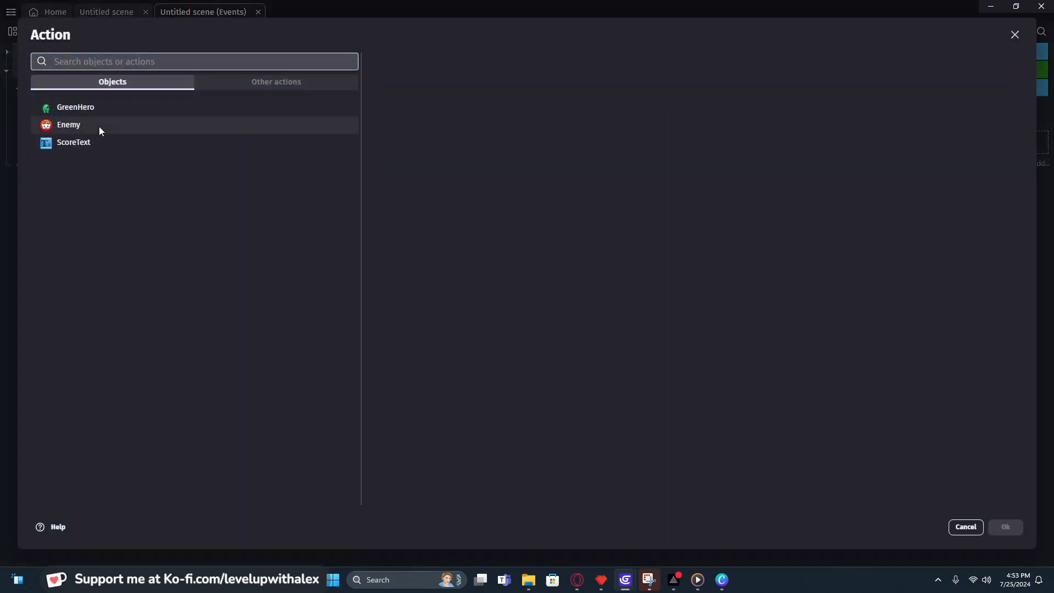
{"action": "type", "text": "v"}
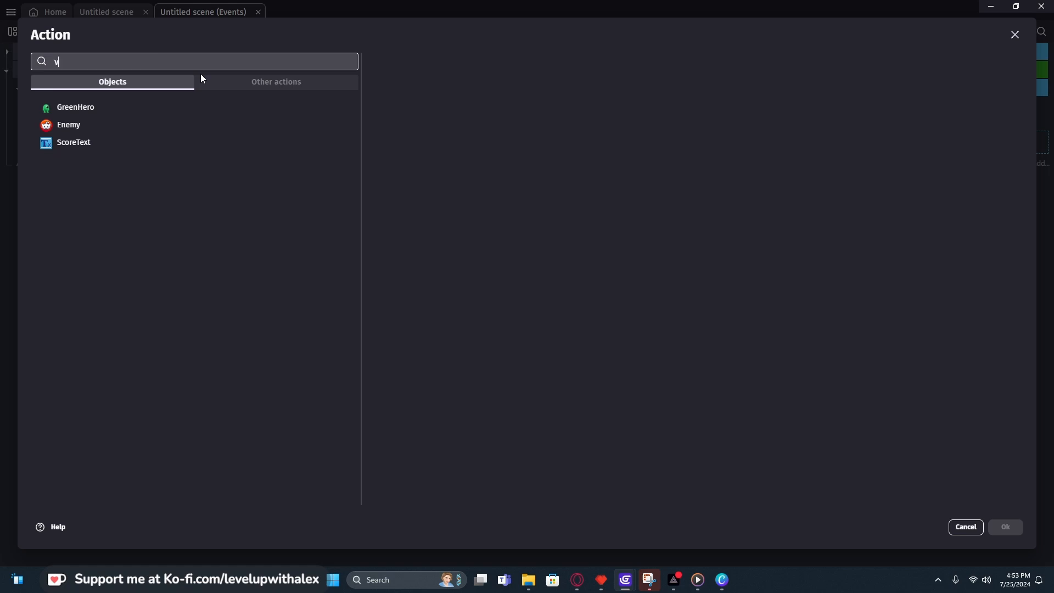
{"action": "type", "text": "ar"}
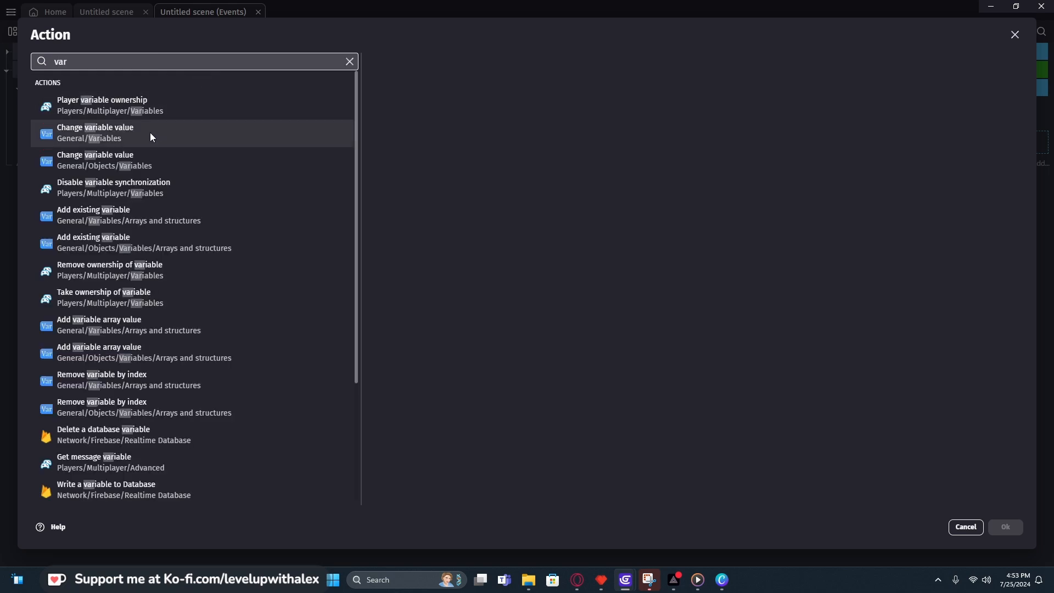
{"action": "left_click", "coordinate": [95, 132]}
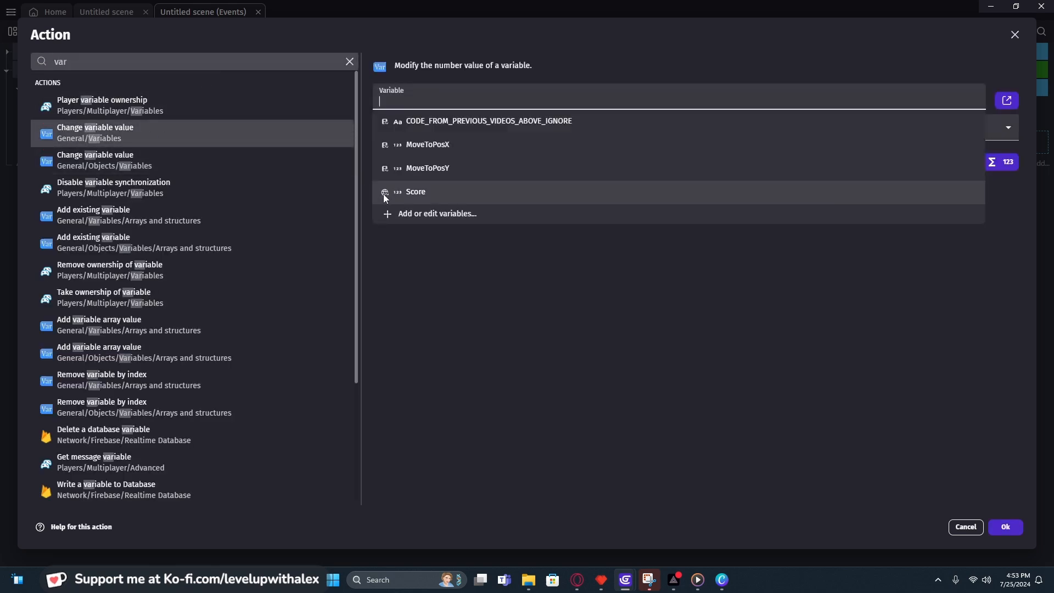
{"action": "mouse_move", "coordinate": [401, 195]}
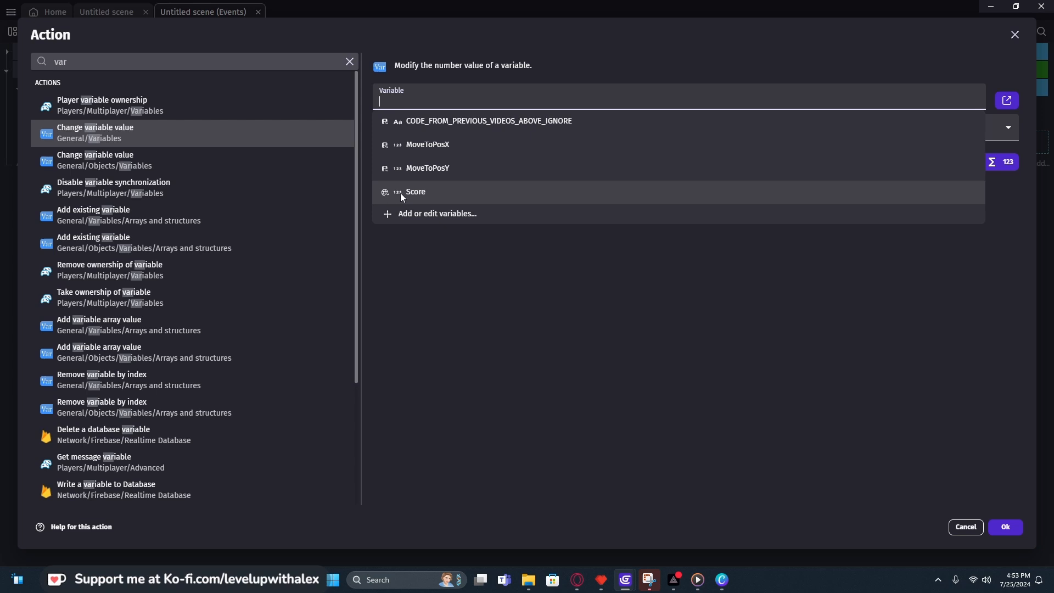
{"action": "left_click", "coordinate": [415, 192]}
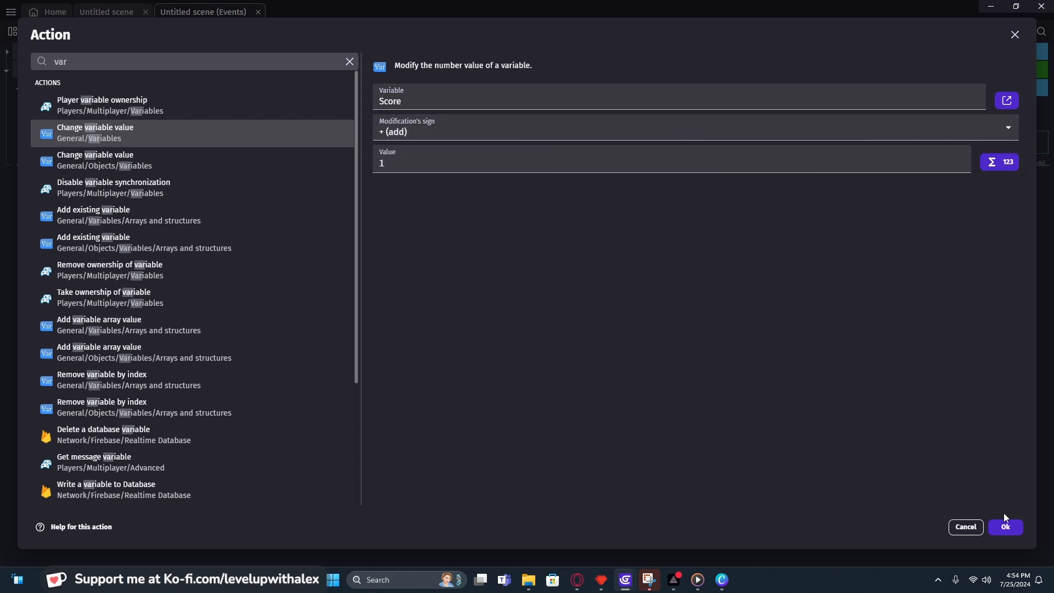
{"action": "left_click", "coordinate": [1005, 527]}
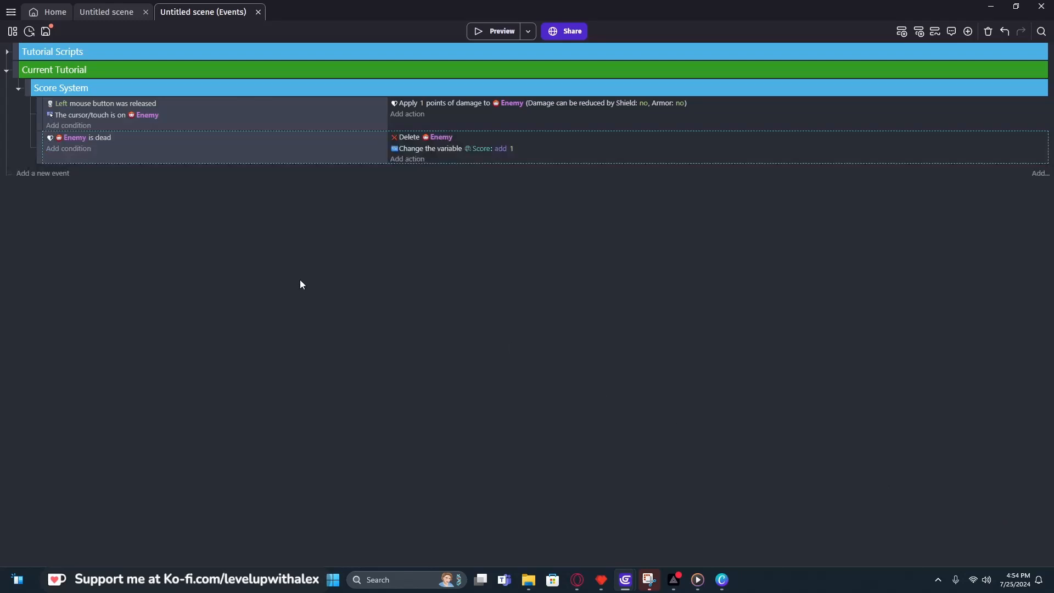
Check the scene's objects and score text, then return to the events.
{"action": "left_click", "coordinate": [106, 12]}
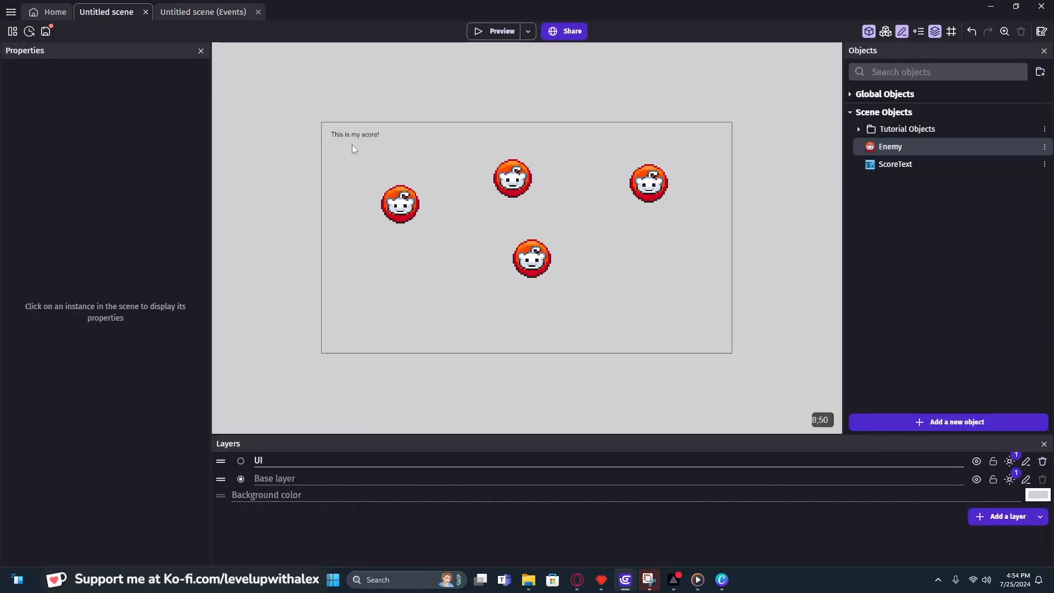
{"action": "mouse_move", "coordinate": [368, 146]}
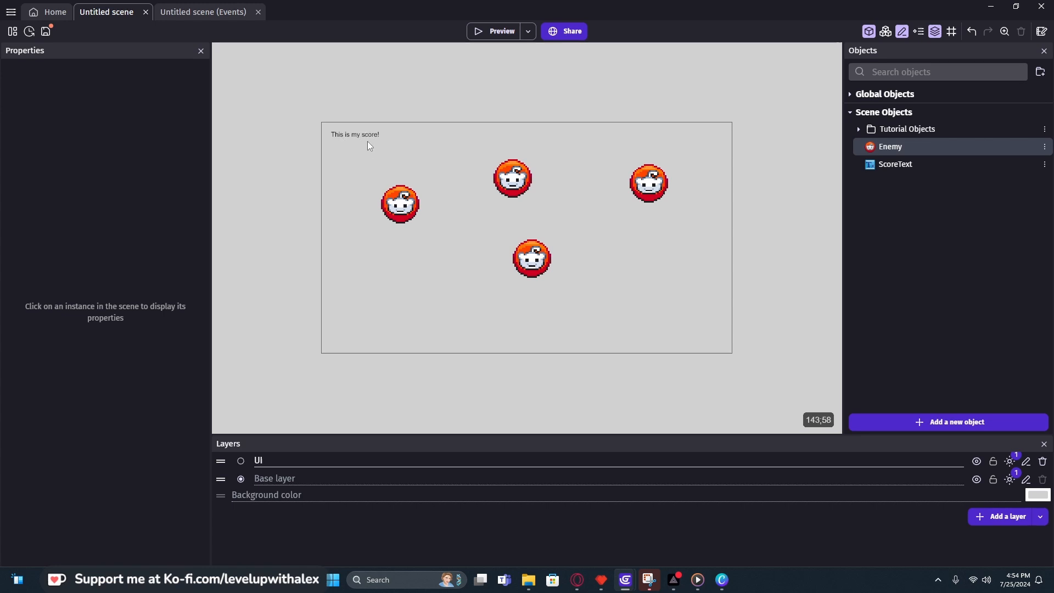
{"action": "left_click", "coordinate": [208, 12]}
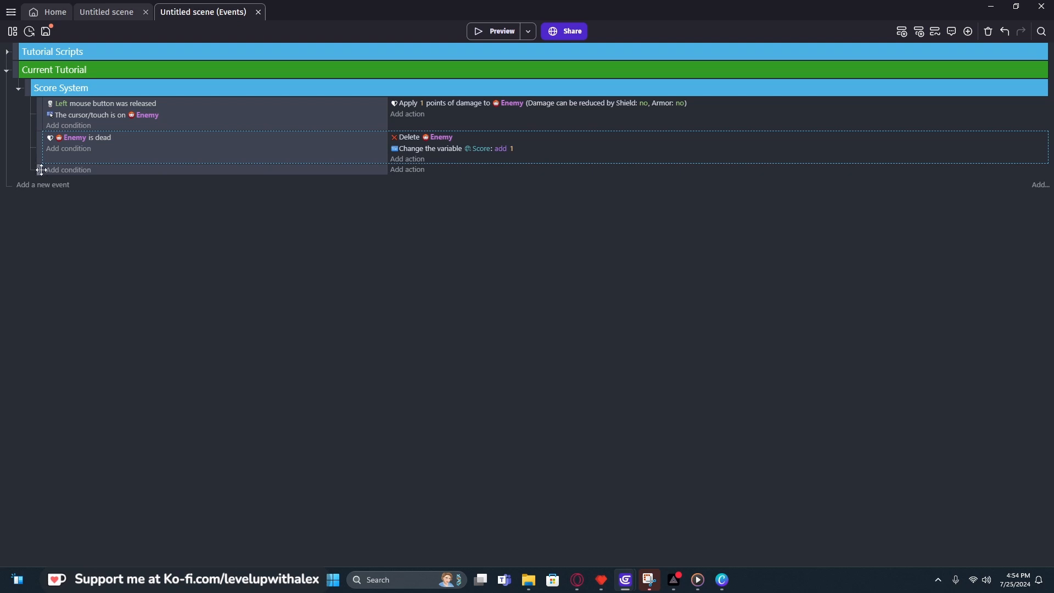
{"action": "mouse_move", "coordinate": [86, 173]}
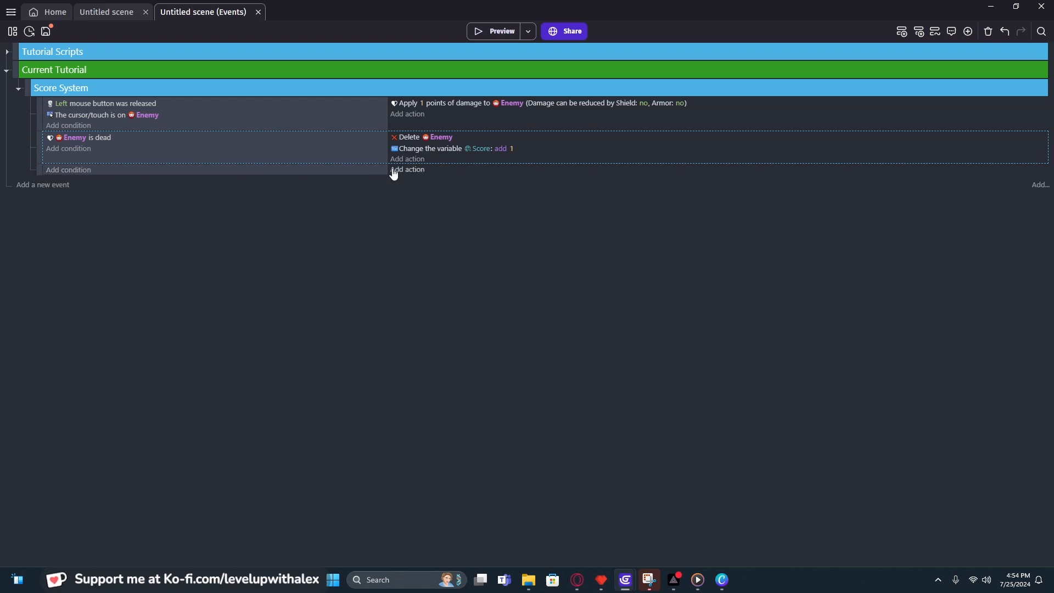
{"action": "mouse_move", "coordinate": [407, 170]}
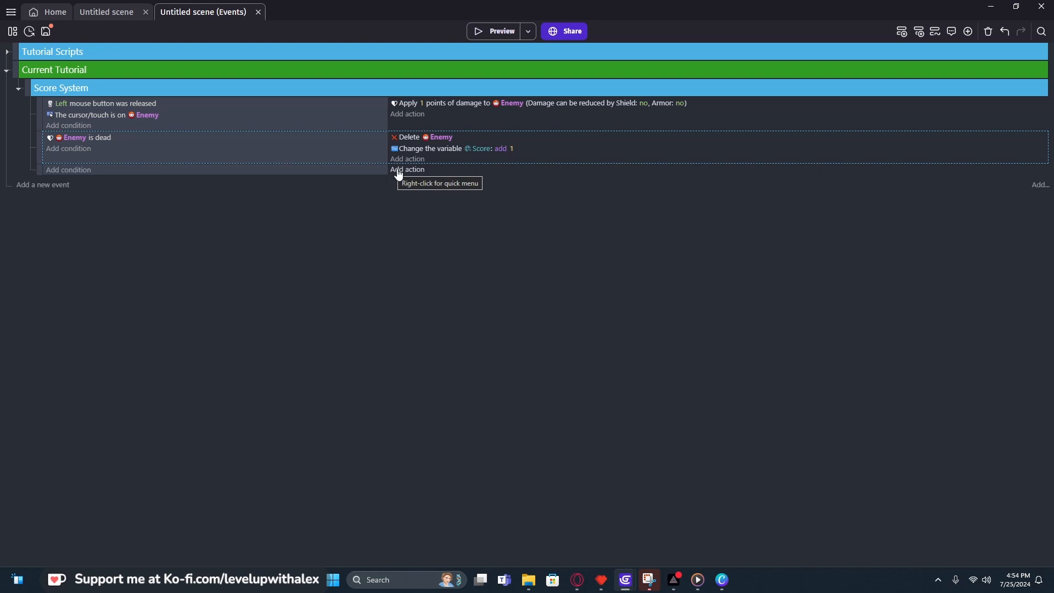
Add a ScoreText action setting its text to "Score: " + Score.
{"action": "left_click", "coordinate": [407, 170]}
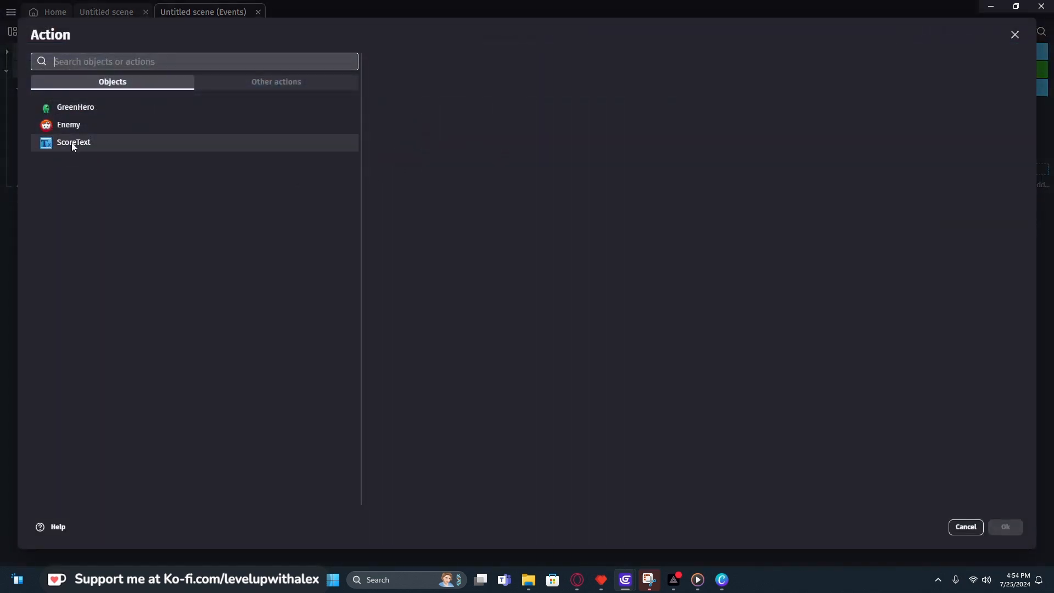
{"action": "left_click", "coordinate": [73, 142]}
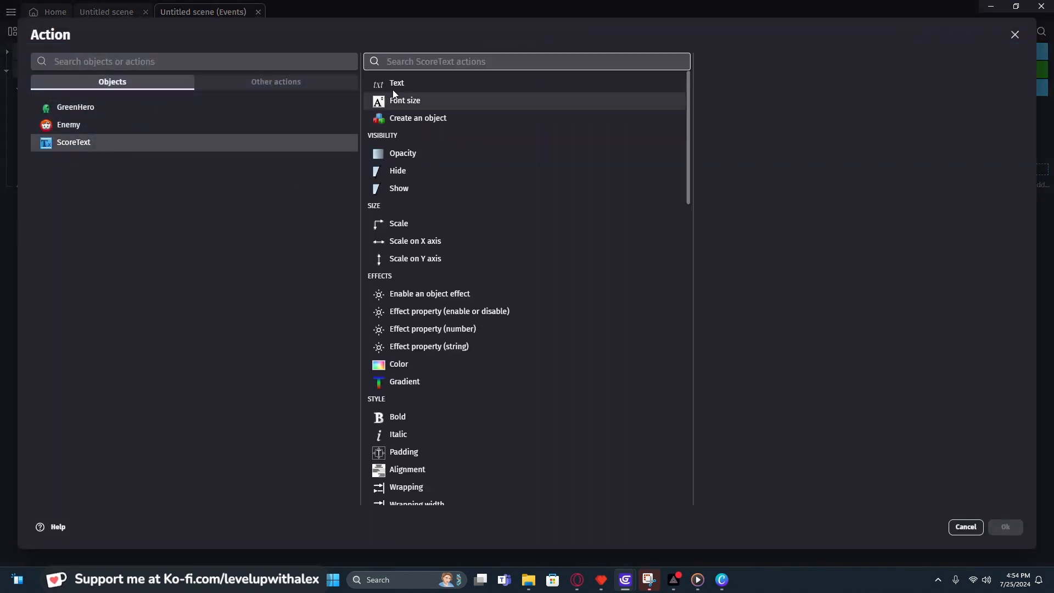
{"action": "left_click", "coordinate": [396, 83]}
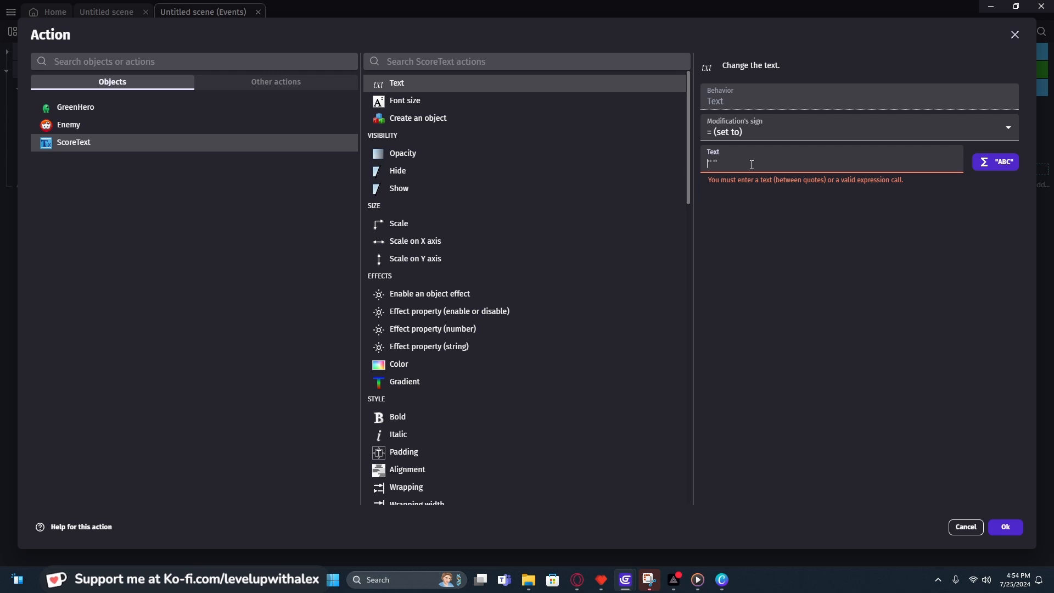
{"action": "type", "text": "Sc"}
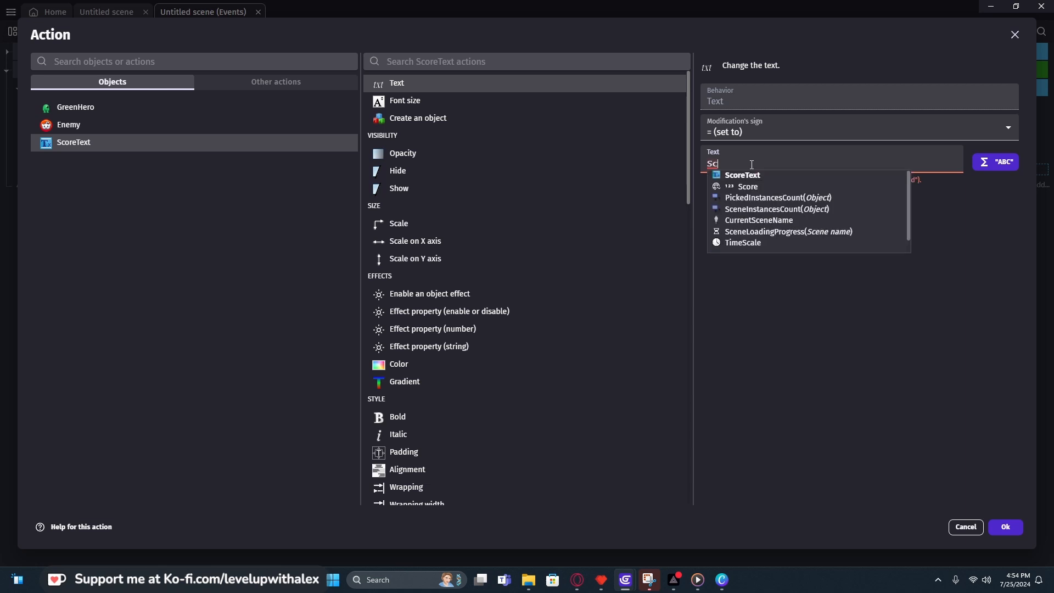
{"action": "mouse_move", "coordinate": [728, 191]}
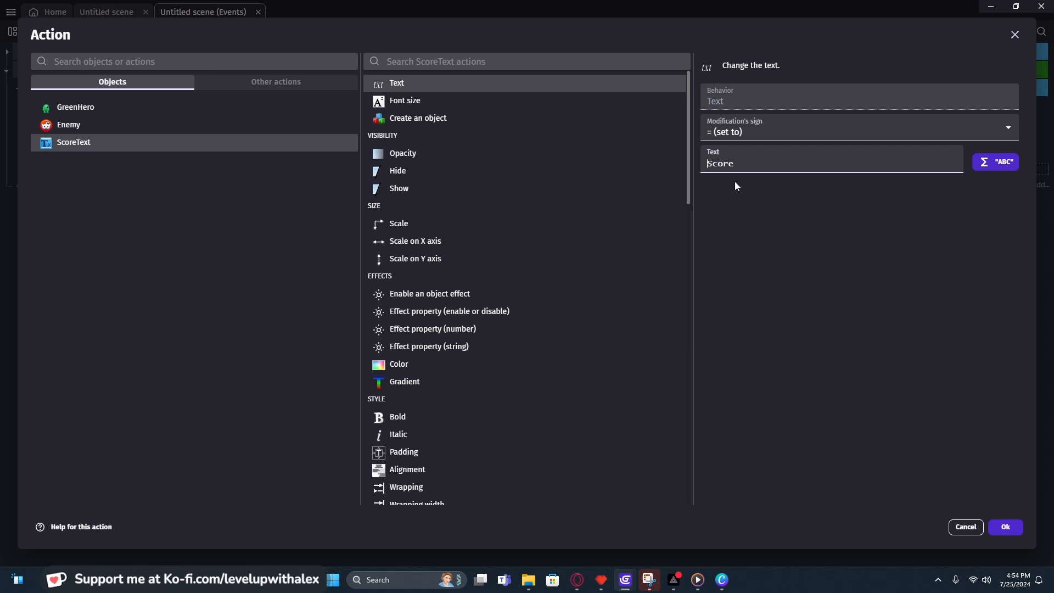
{"action": "type", "text": "\""}
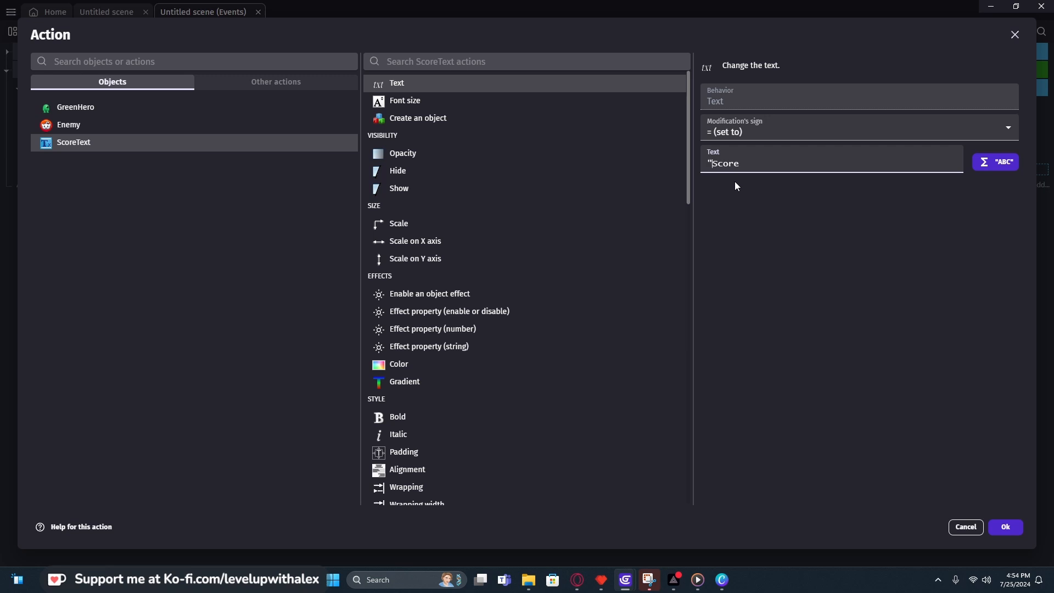
{"action": "type", "text": "\""}
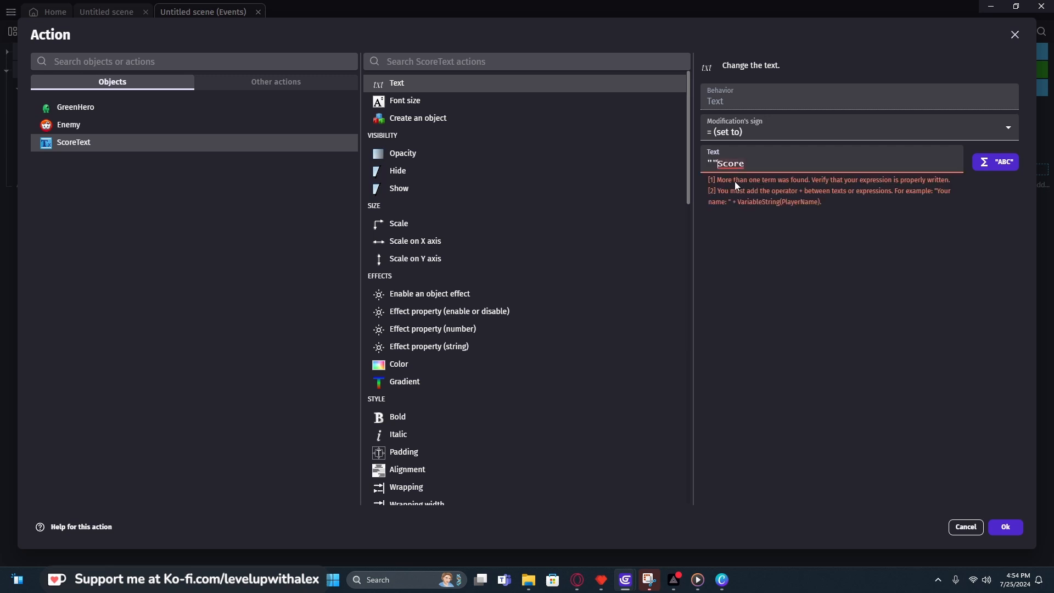
{"action": "type", "text": "Sc"}
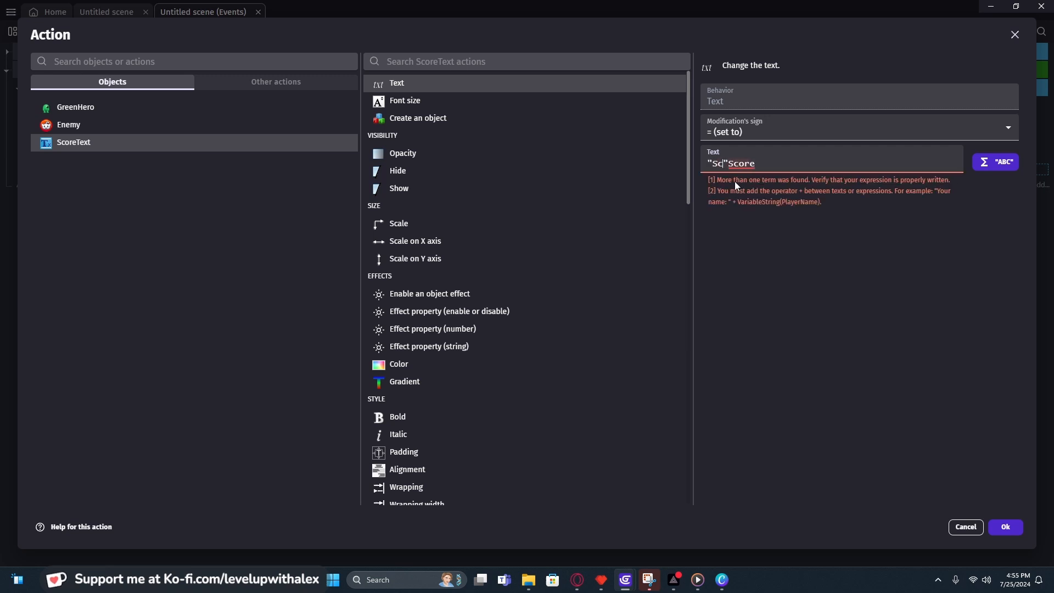
{"action": "type", "text": "ore"}
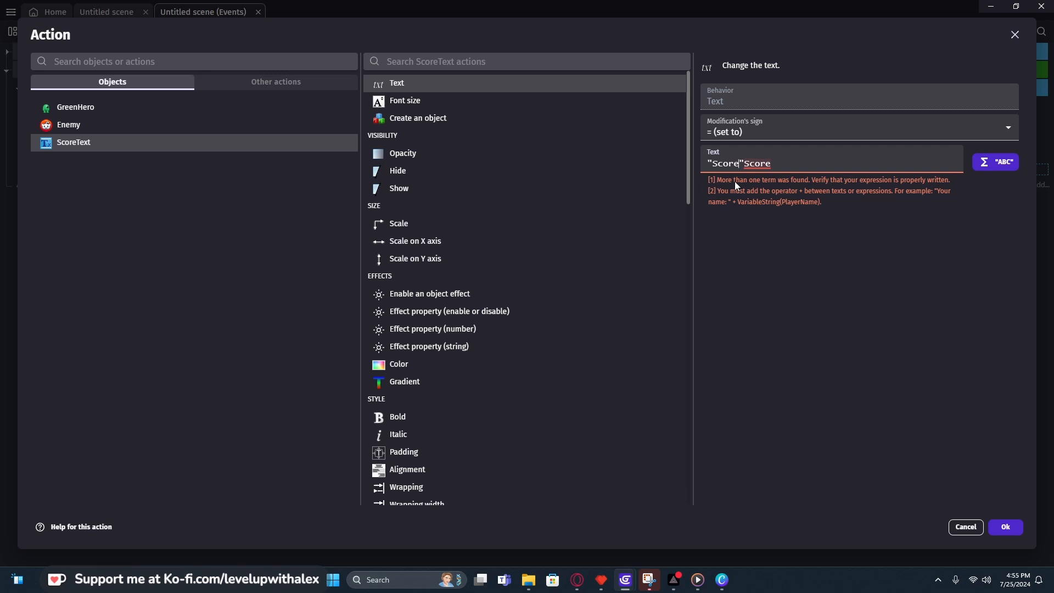
{"action": "type", "text": ":"}
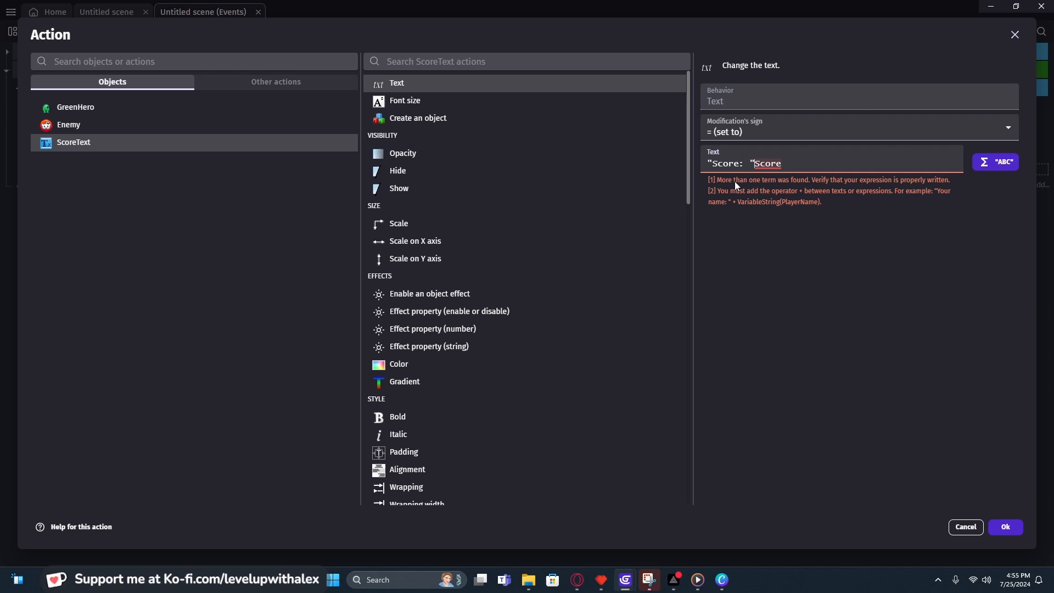
{"action": "type", "text": "+"}
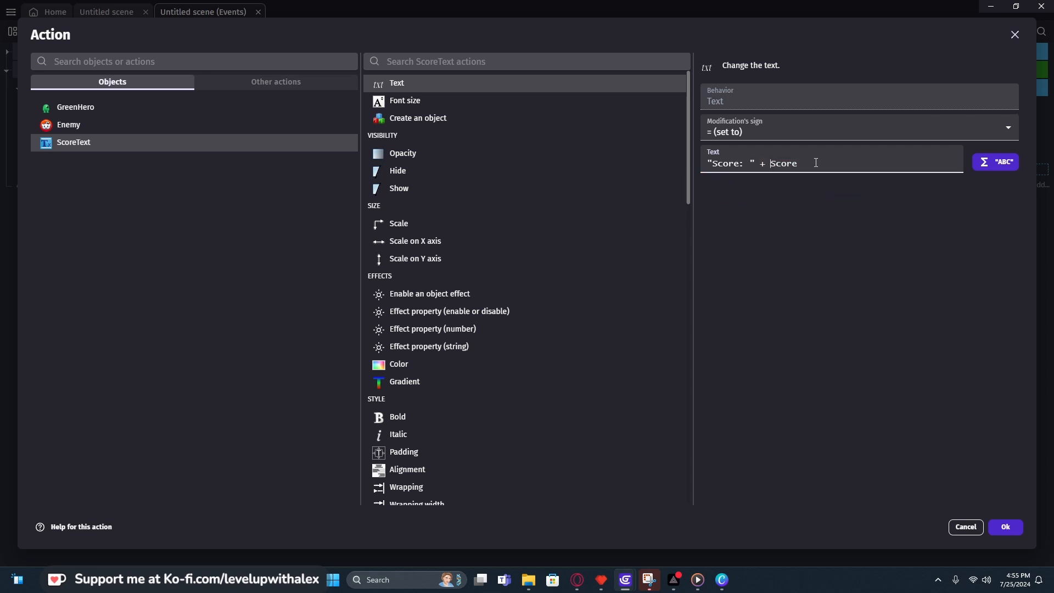
{"action": "double_click", "coordinate": [783, 162]}
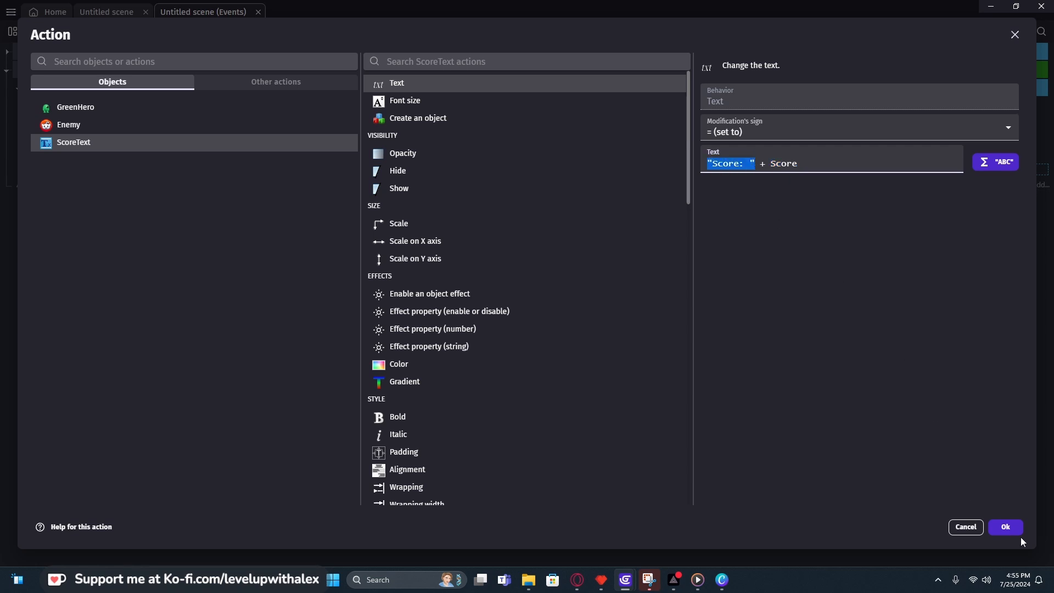
{"action": "left_click", "coordinate": [1005, 527]}
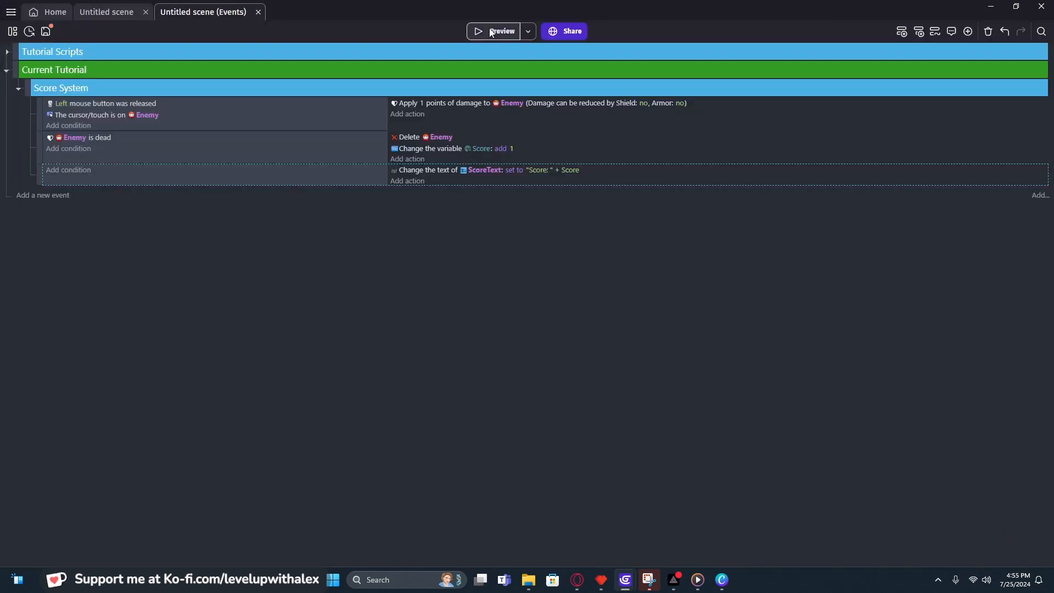
Preview the game and click the enemies away, raising the score to 4.
{"action": "left_click", "coordinate": [500, 30]}
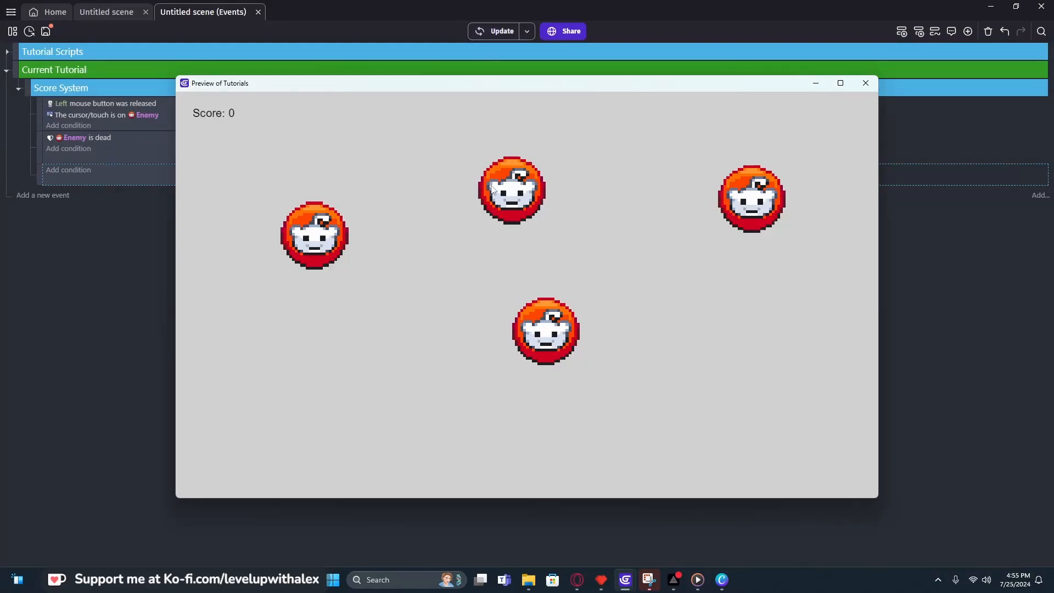
{"action": "left_click", "coordinate": [510, 191]}
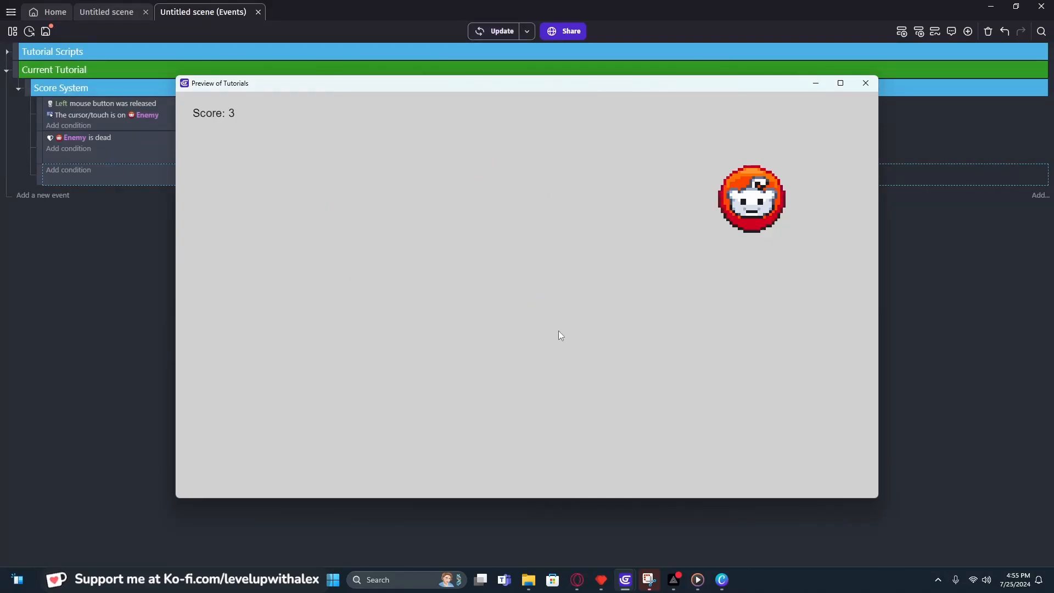
{"action": "left_click", "coordinate": [751, 198]}
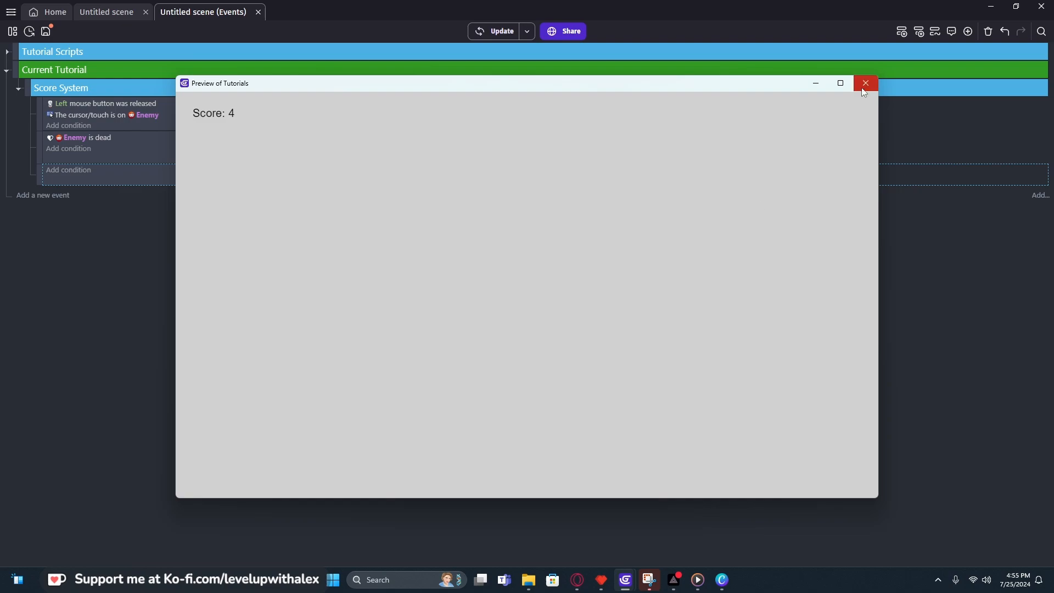